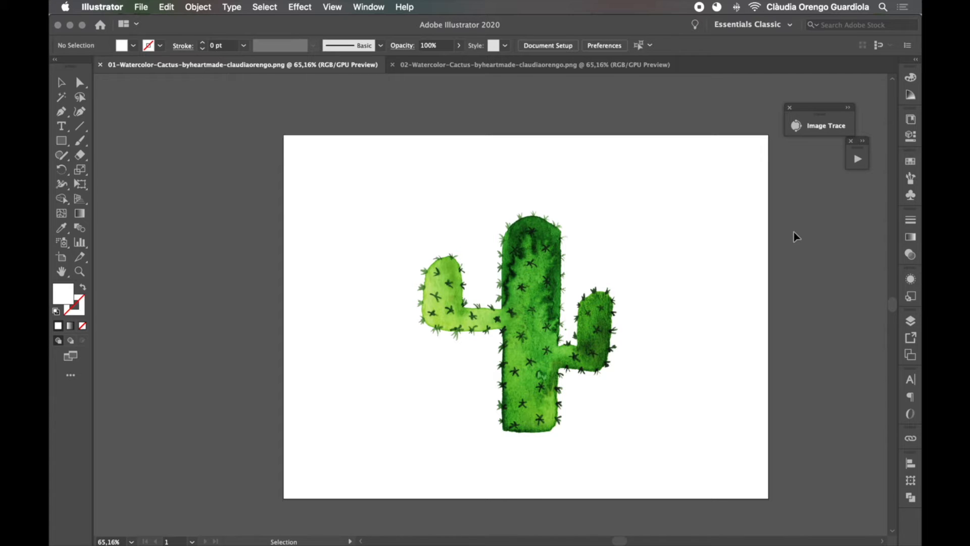
{"action": "mouse_move", "coordinate": [679, 249]}
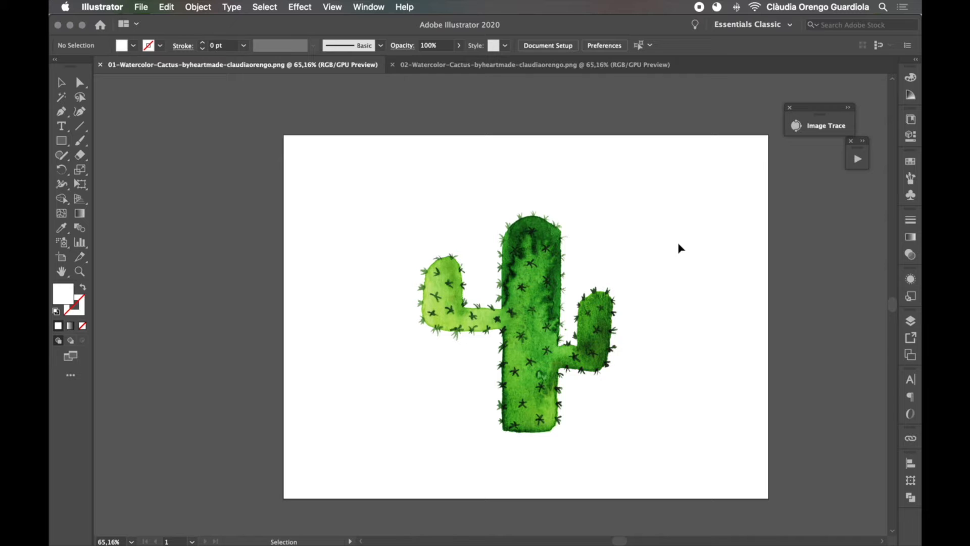
Select the placed watercolor cactus image on the artboard with the Selection tool.
{"action": "left_click", "coordinate": [581, 327]}
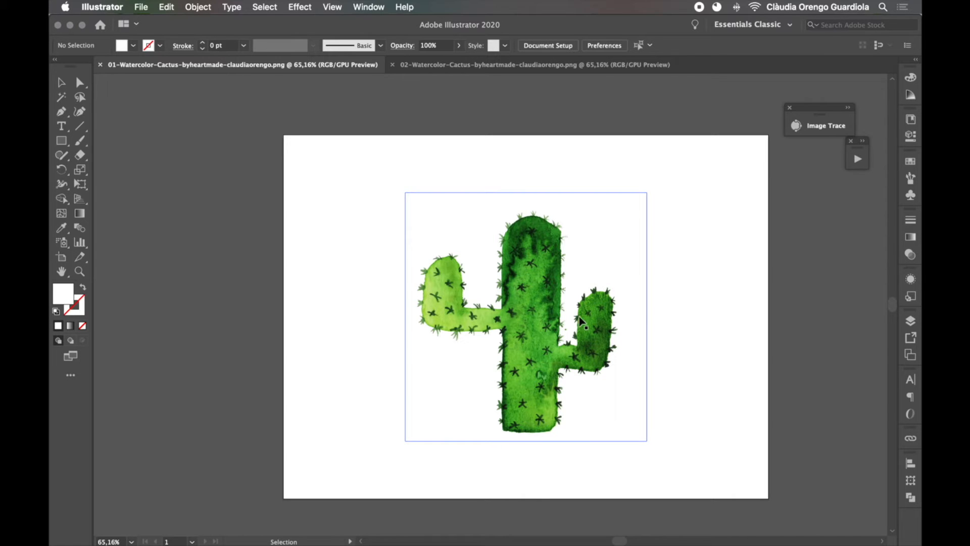
{"action": "left_click", "coordinate": [581, 323]}
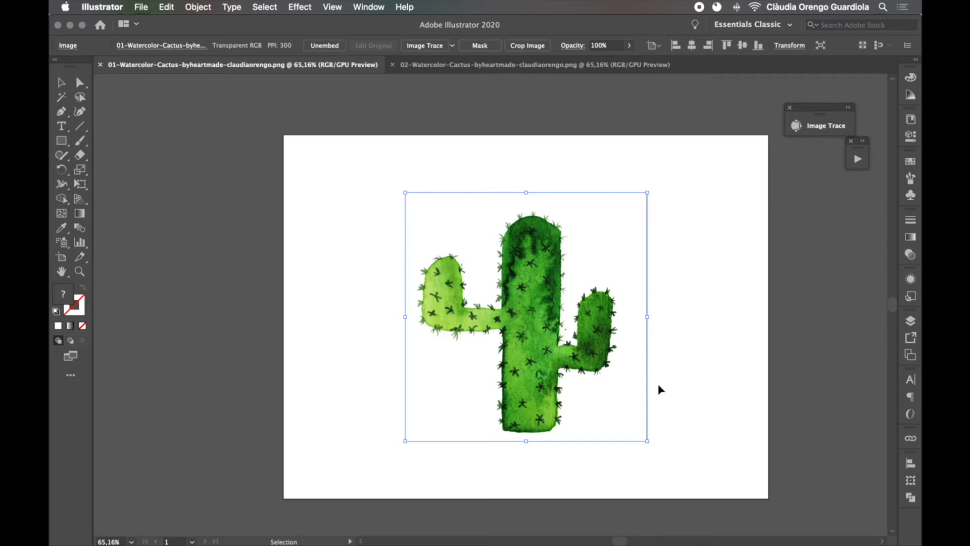
{"action": "mouse_move", "coordinate": [580, 289]}
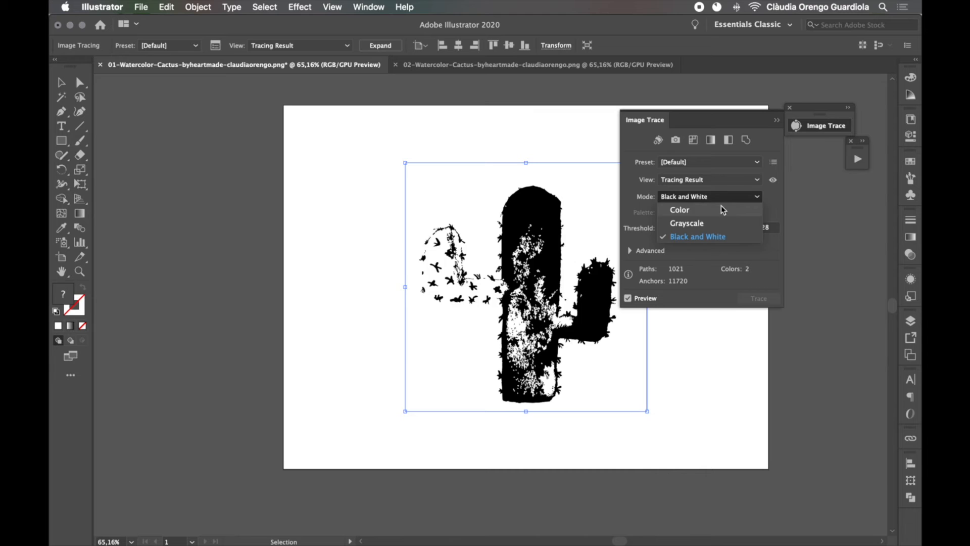
Set Image Trace Mode to Color, expand Advanced, and reach the panel's preset menu.
{"action": "left_click", "coordinate": [680, 211]}
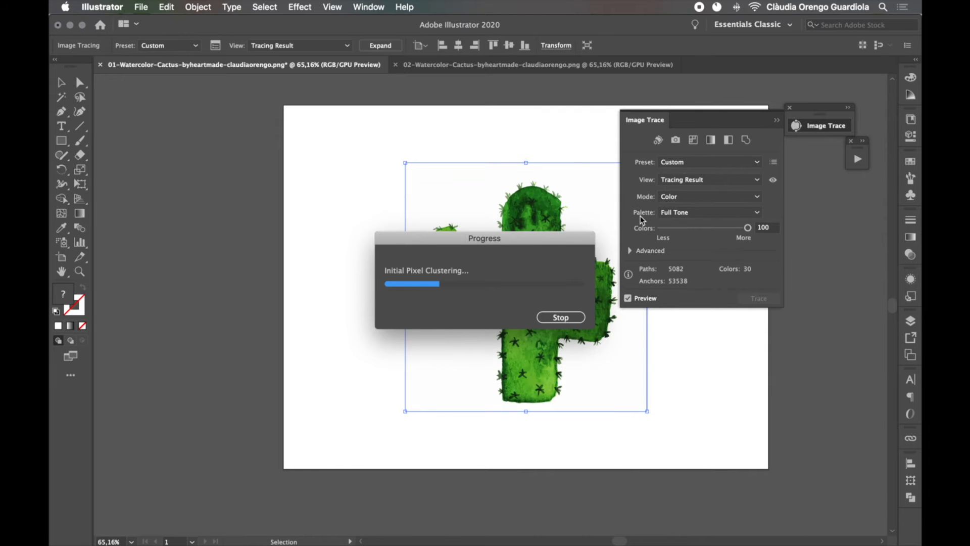
{"action": "left_click", "coordinate": [631, 251]}
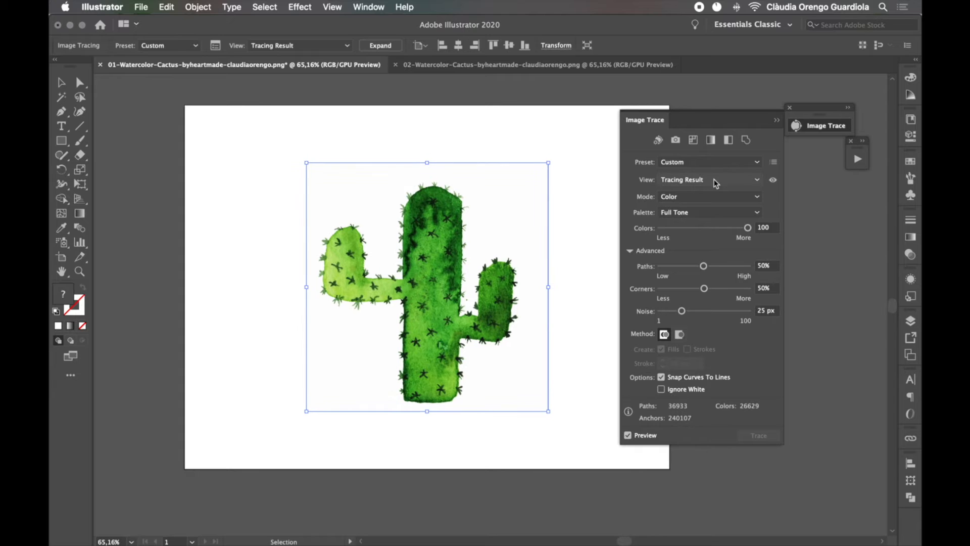
{"action": "left_click", "coordinate": [773, 162]}
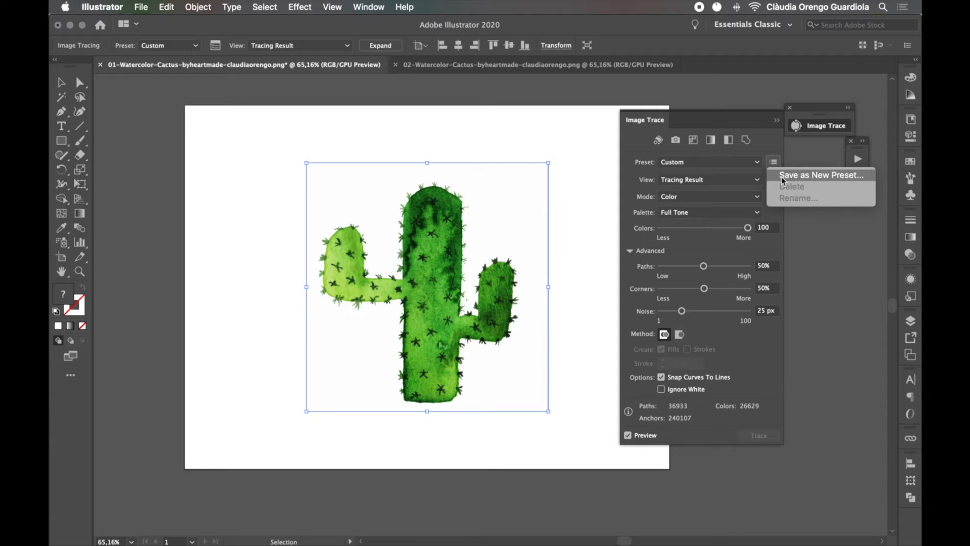
Save the trace settings as a new preset named 'Watercolor Illustrations (Tutorial)'.
{"action": "left_click", "coordinate": [821, 175]}
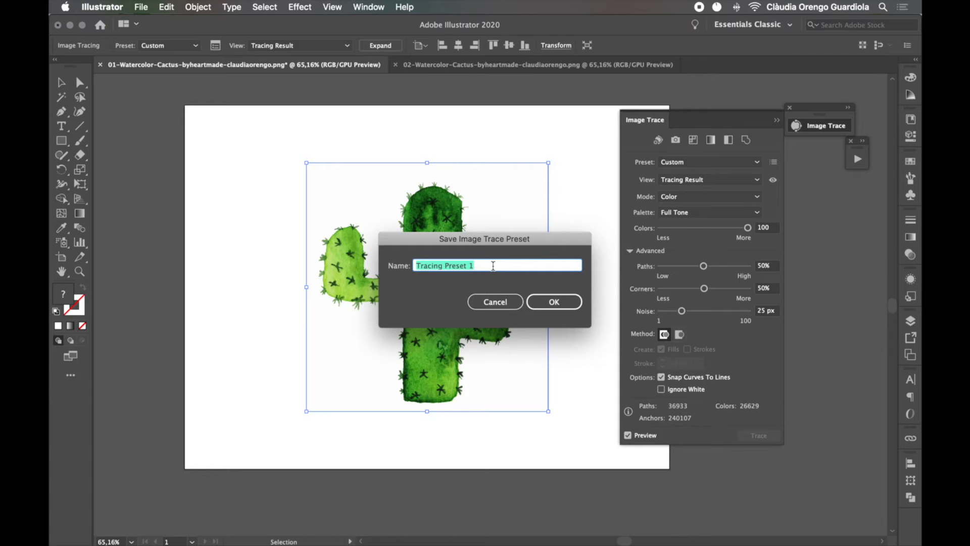
{"action": "type", "text": "Watercolor Illustrations (Tutorial"}
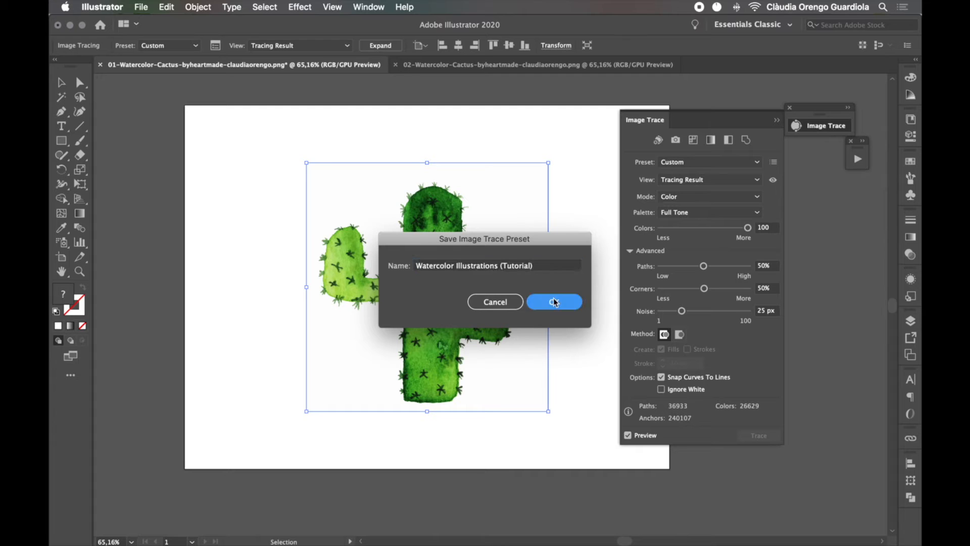
{"action": "left_click", "coordinate": [553, 302]}
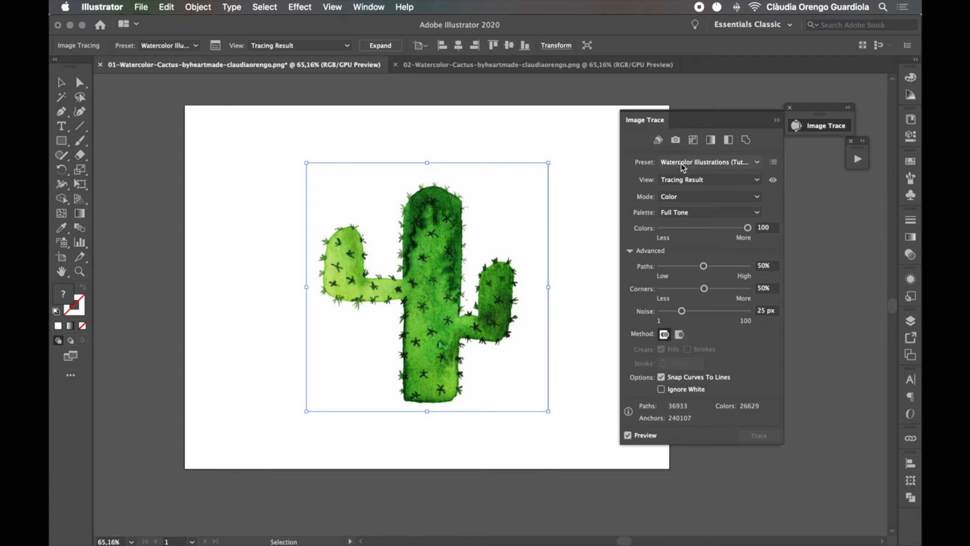
{"action": "mouse_move", "coordinate": [477, 170]}
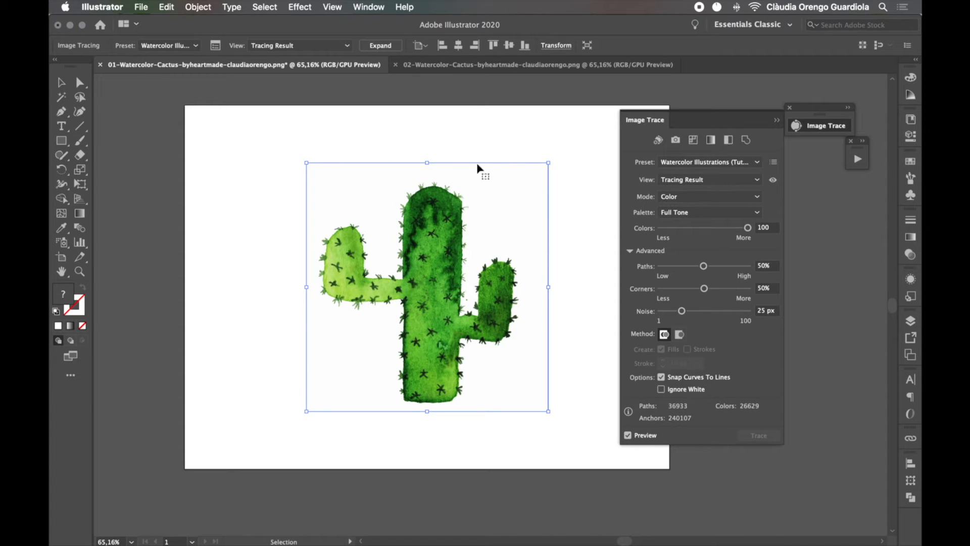
{"action": "mouse_move", "coordinate": [231, 196]}
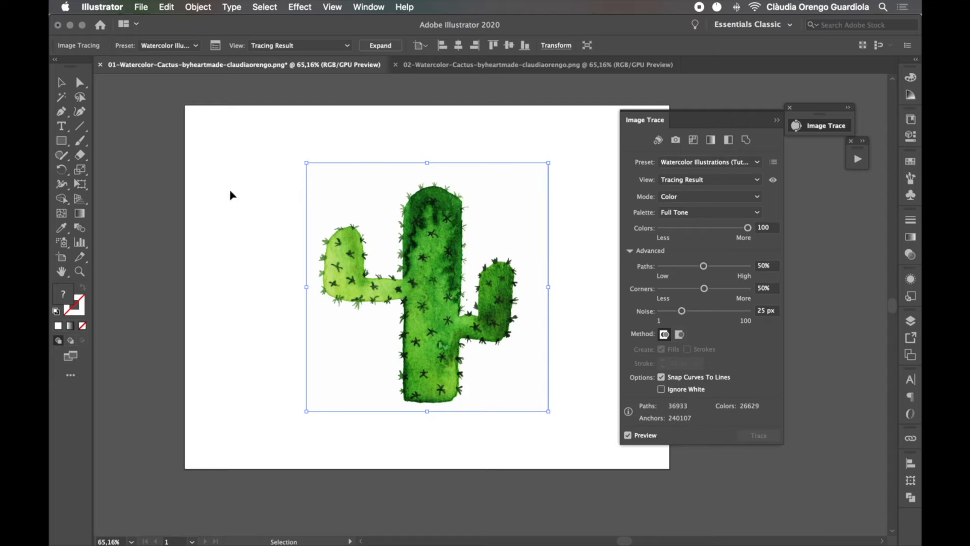
{"action": "mouse_move", "coordinate": [258, 195]}
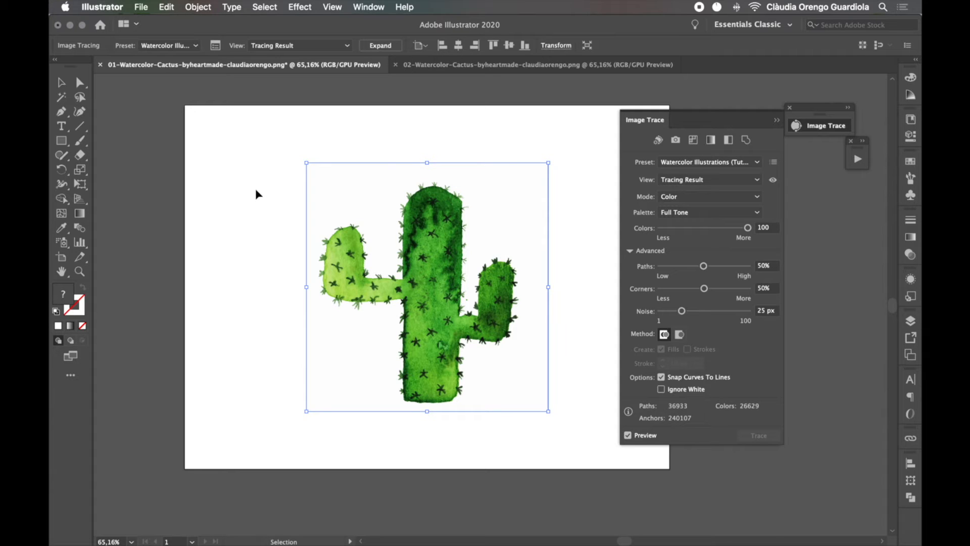
{"action": "mouse_move", "coordinate": [349, 200]}
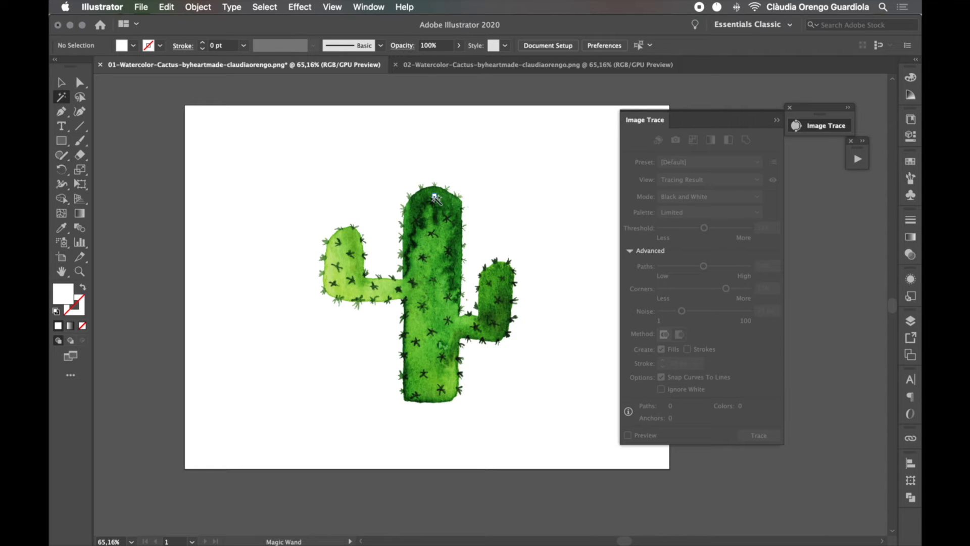
{"action": "mouse_move", "coordinate": [423, 73]}
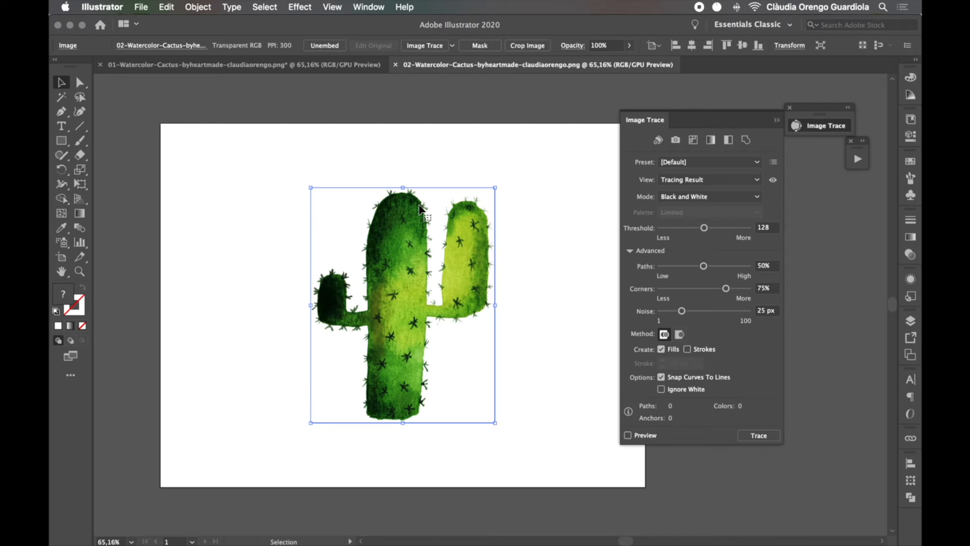
{"action": "mouse_move", "coordinate": [426, 47]}
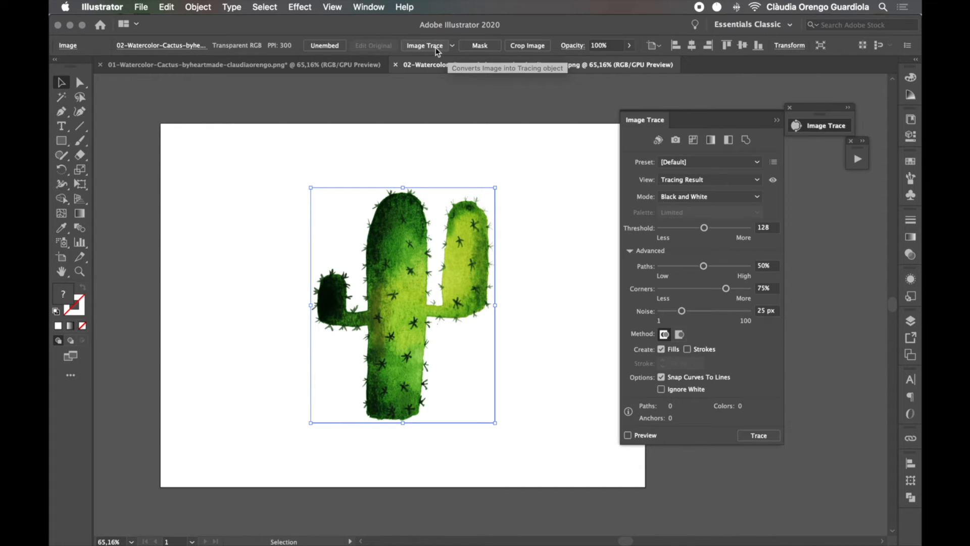
{"action": "mouse_move", "coordinate": [456, 47]}
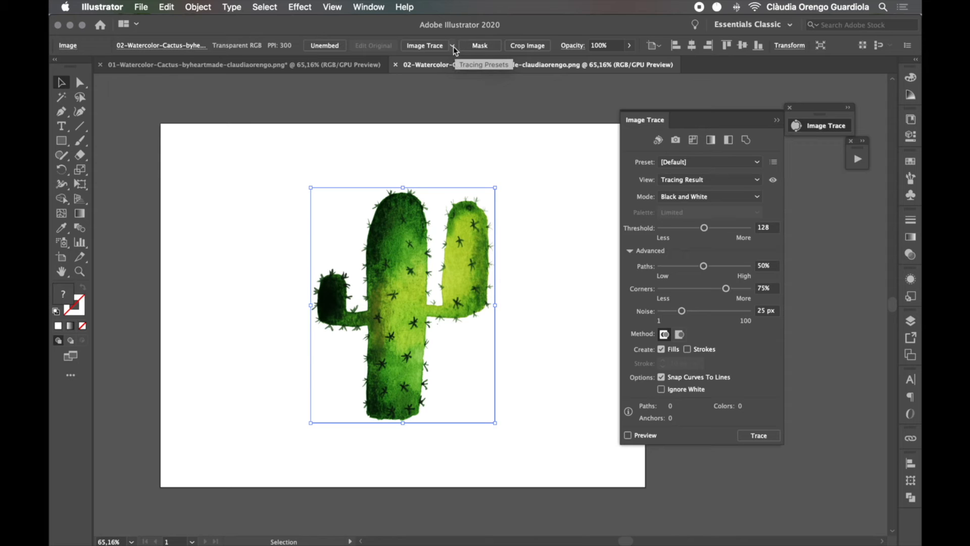
{"action": "mouse_move", "coordinate": [827, 134]}
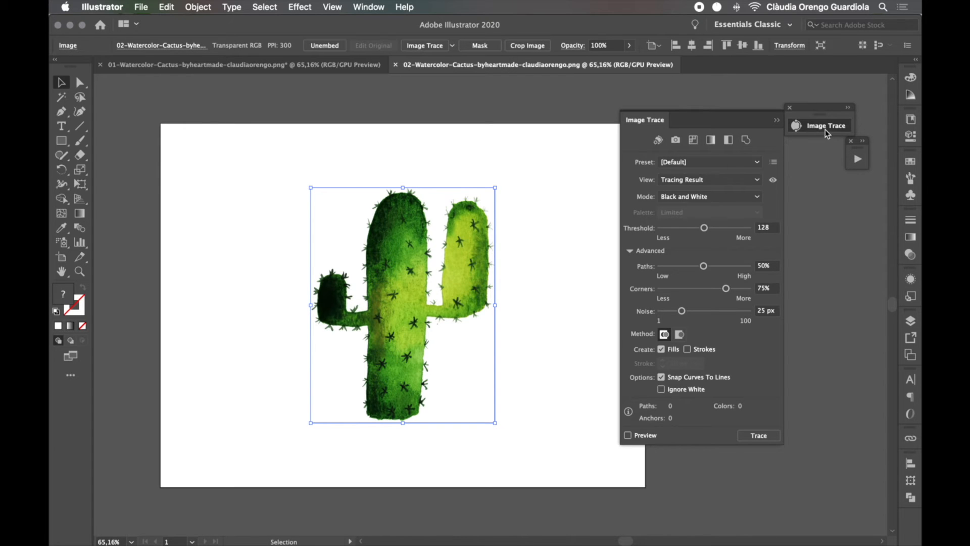
Choose the Watercolor Illustrations (Tutorial) preset for the second cactus image.
{"action": "left_click", "coordinate": [709, 161]}
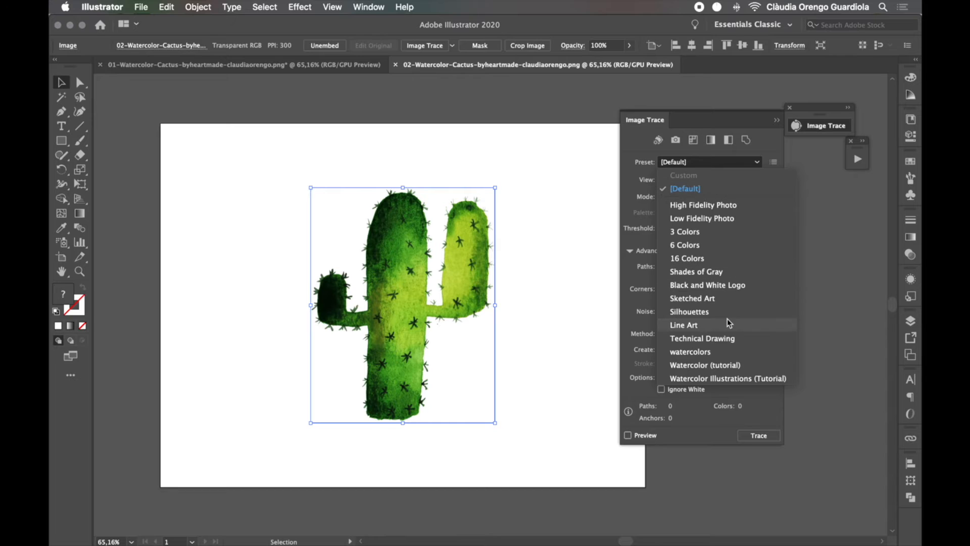
{"action": "mouse_move", "coordinate": [733, 382]}
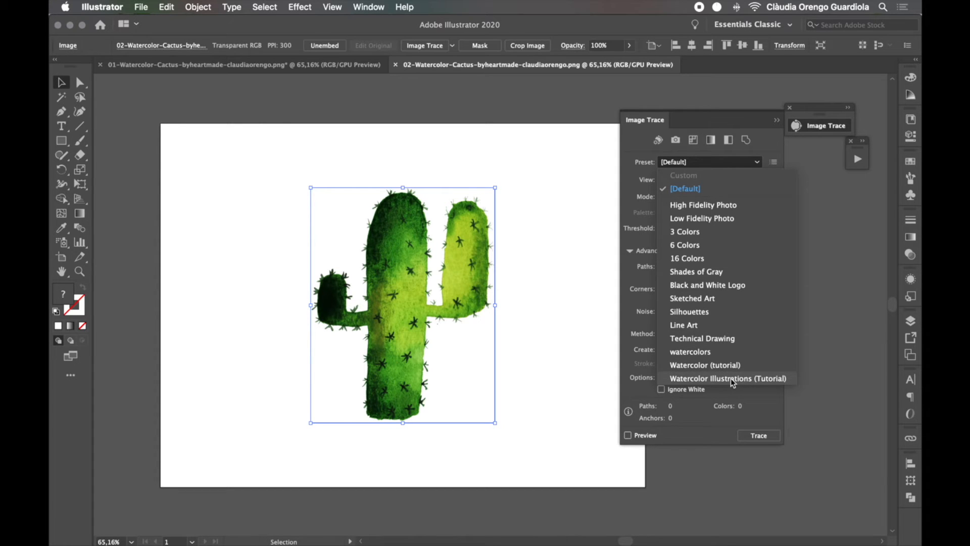
{"action": "left_click", "coordinate": [728, 378]}
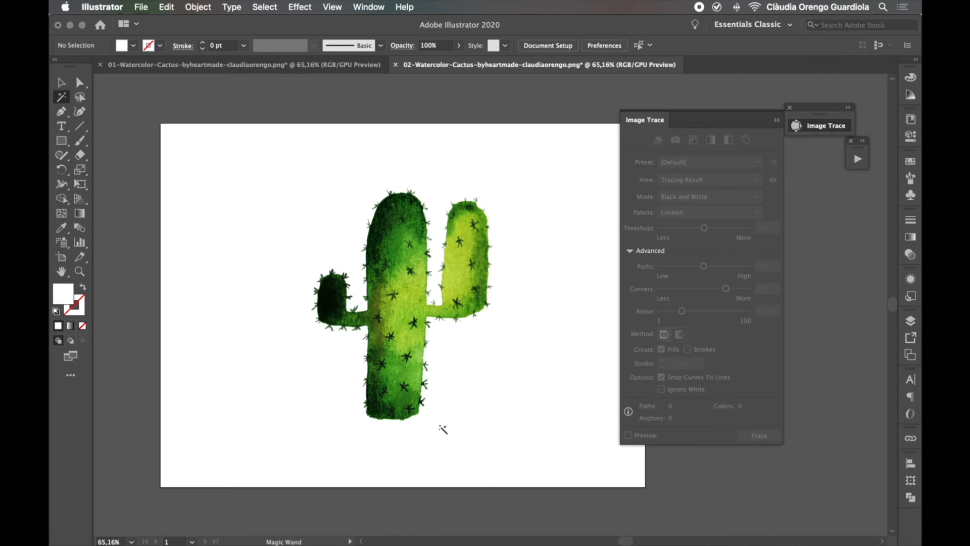
{"action": "mouse_move", "coordinate": [341, 449]}
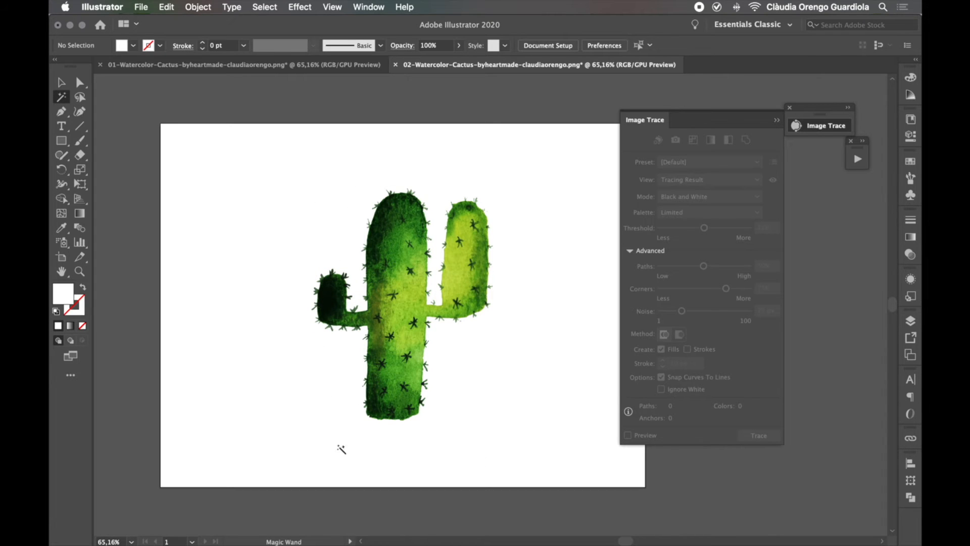
{"action": "mouse_move", "coordinate": [528, 405]}
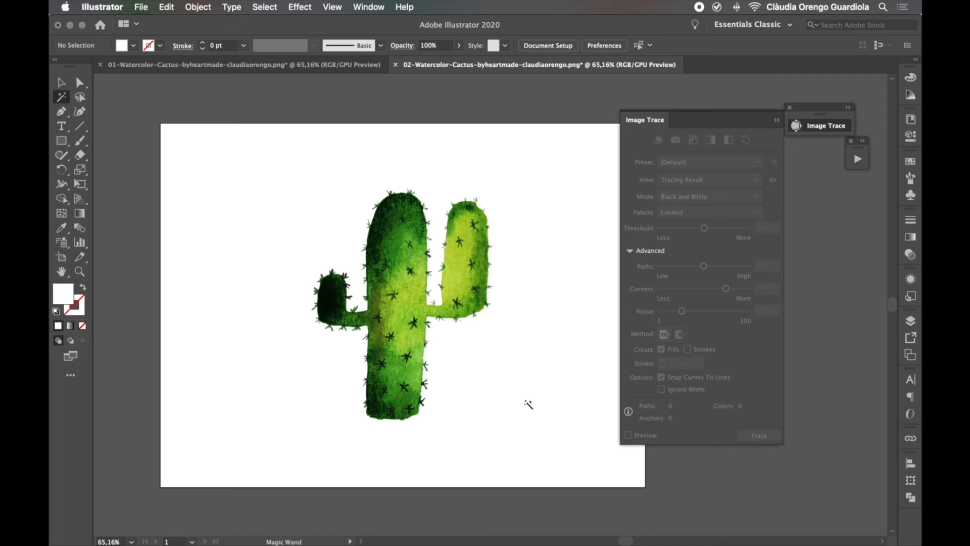
{"action": "mouse_move", "coordinate": [522, 343]}
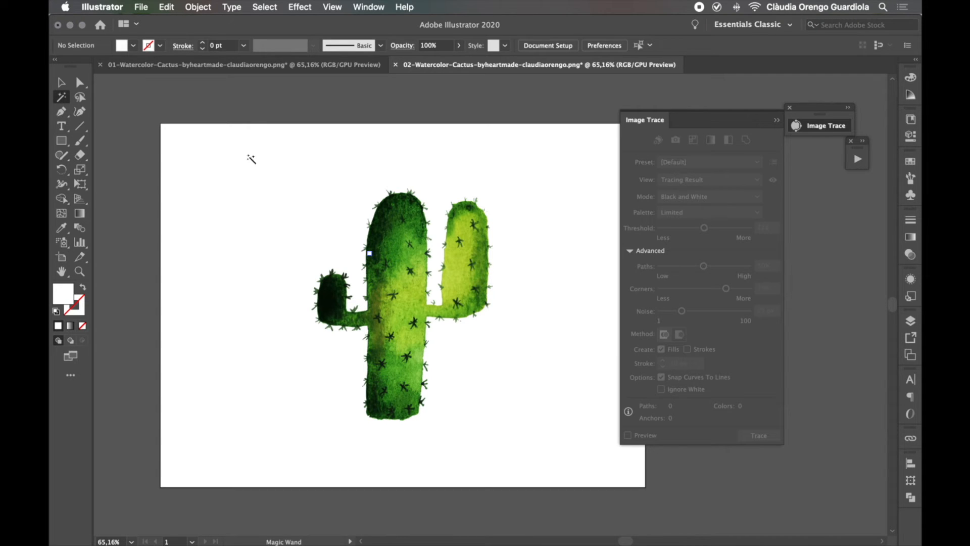
{"action": "mouse_move", "coordinate": [61, 82]}
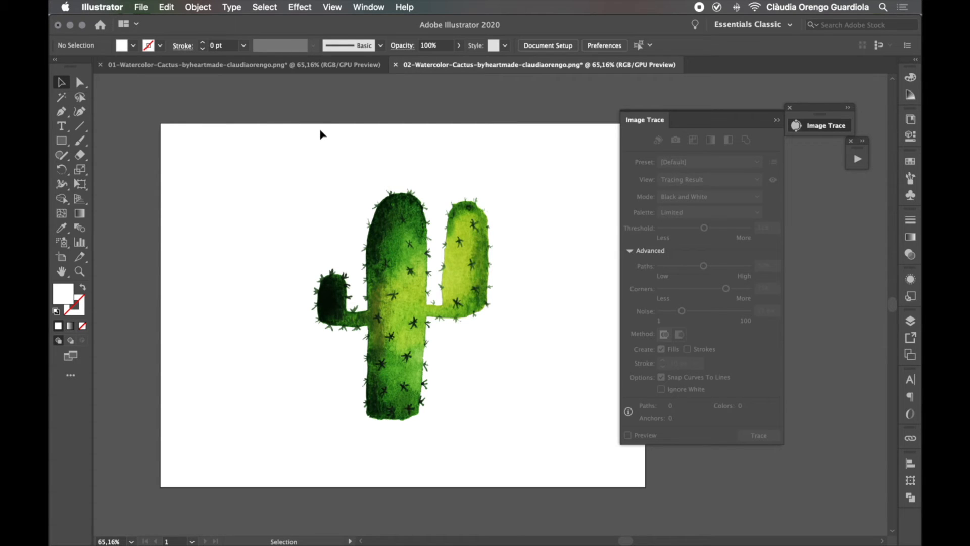
{"action": "mouse_move", "coordinate": [750, 134]}
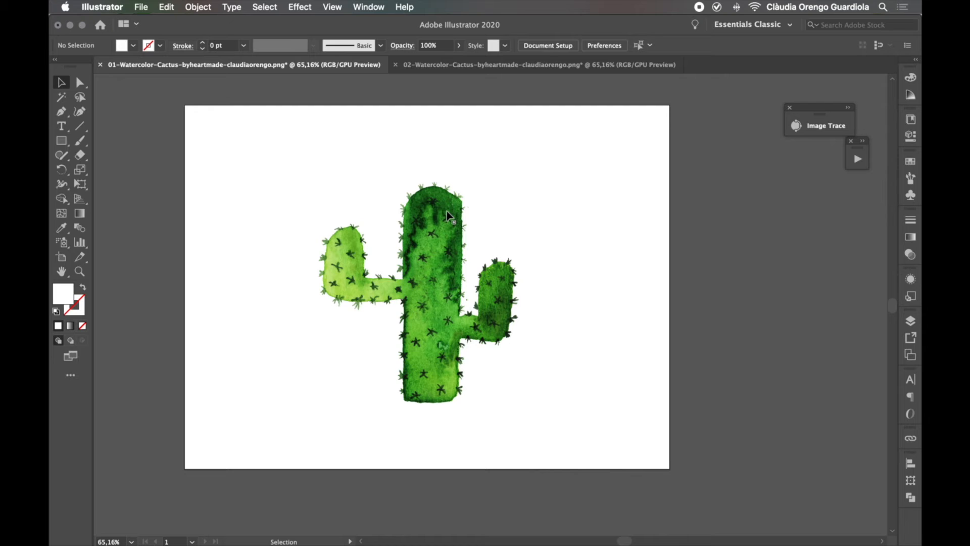
{"action": "mouse_move", "coordinate": [439, 255]}
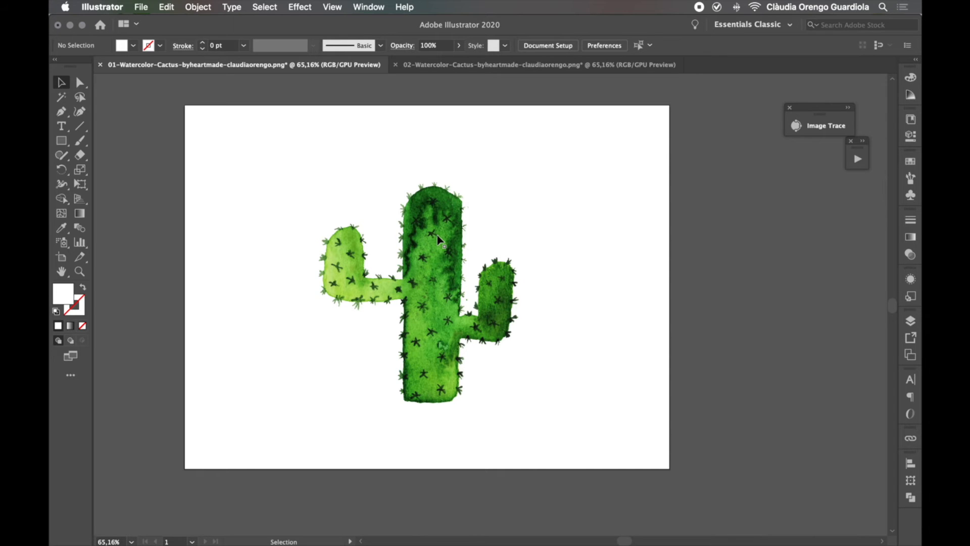
{"action": "mouse_move", "coordinate": [422, 234]}
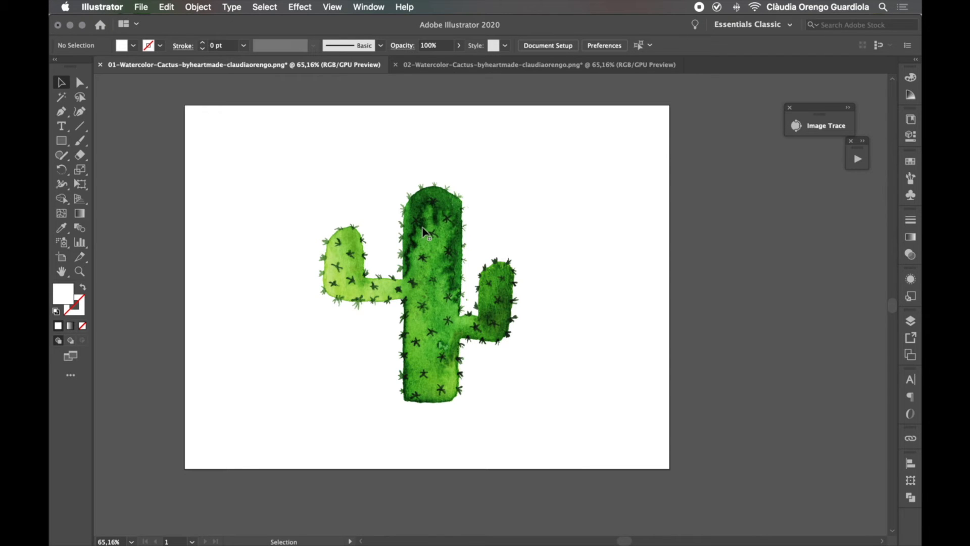
Show the Actions panel as an editable list with Button Mode turned off.
{"action": "left_click", "coordinate": [368, 6]}
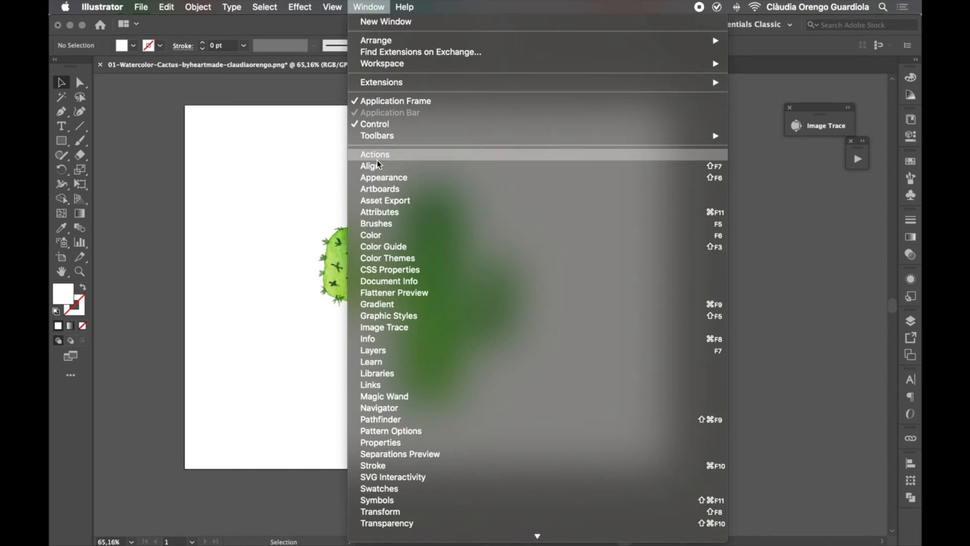
{"action": "left_click", "coordinate": [374, 153]}
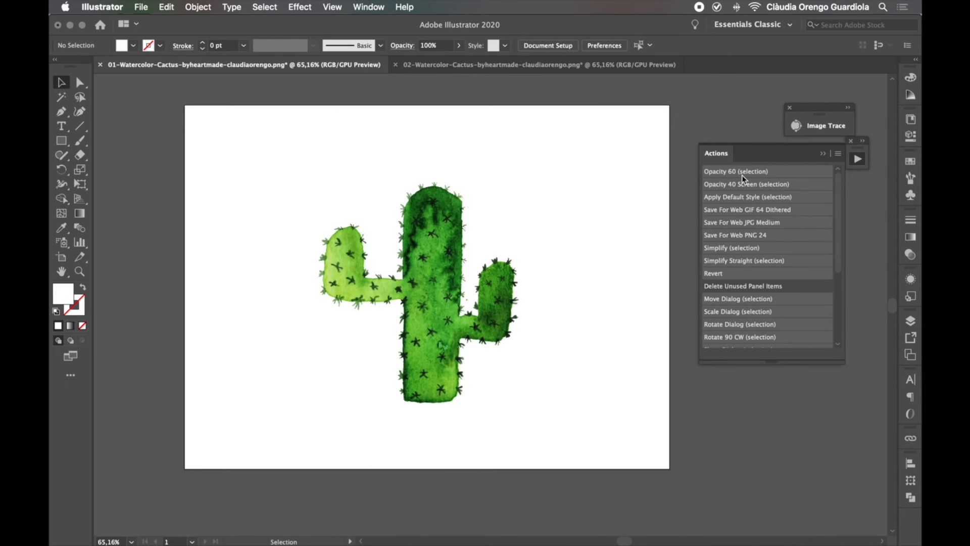
{"action": "mouse_move", "coordinate": [799, 269]}
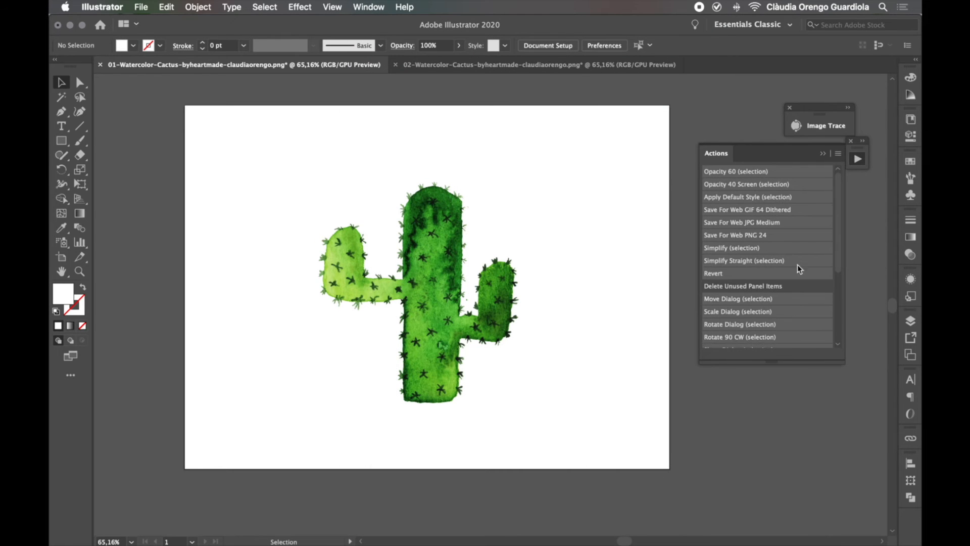
{"action": "left_click", "coordinate": [837, 152]}
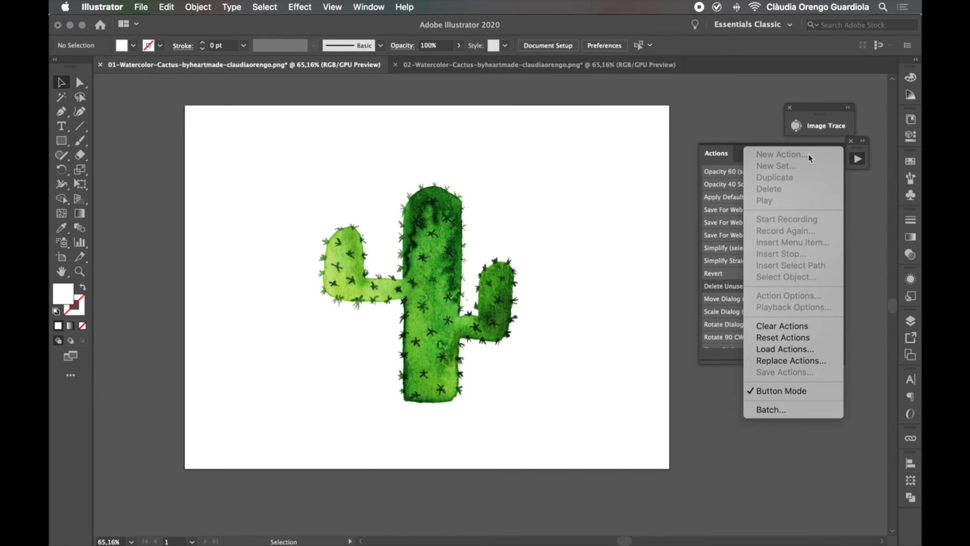
{"action": "mouse_move", "coordinate": [832, 164]}
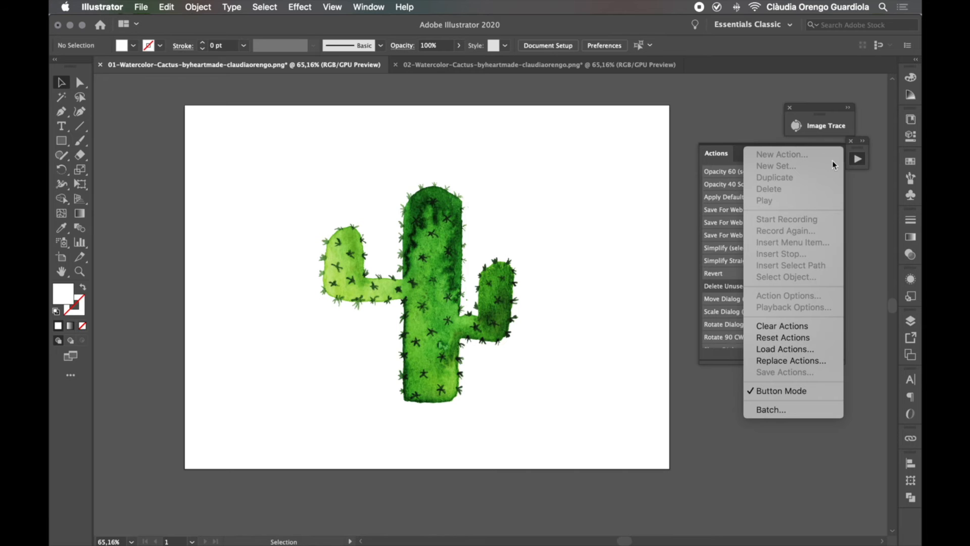
{"action": "left_click", "coordinate": [781, 390]}
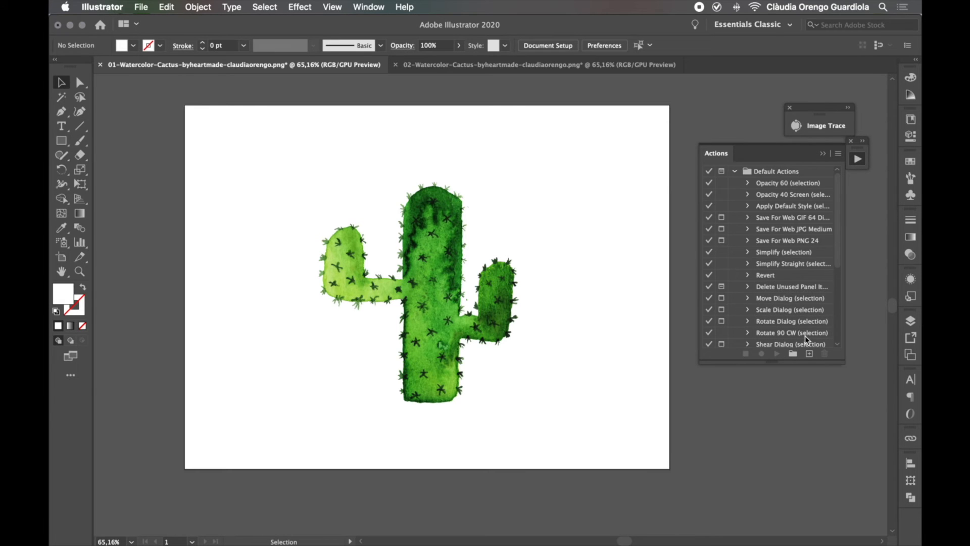
{"action": "scroll", "scroll_direction": "down", "scroll_amount": 3}
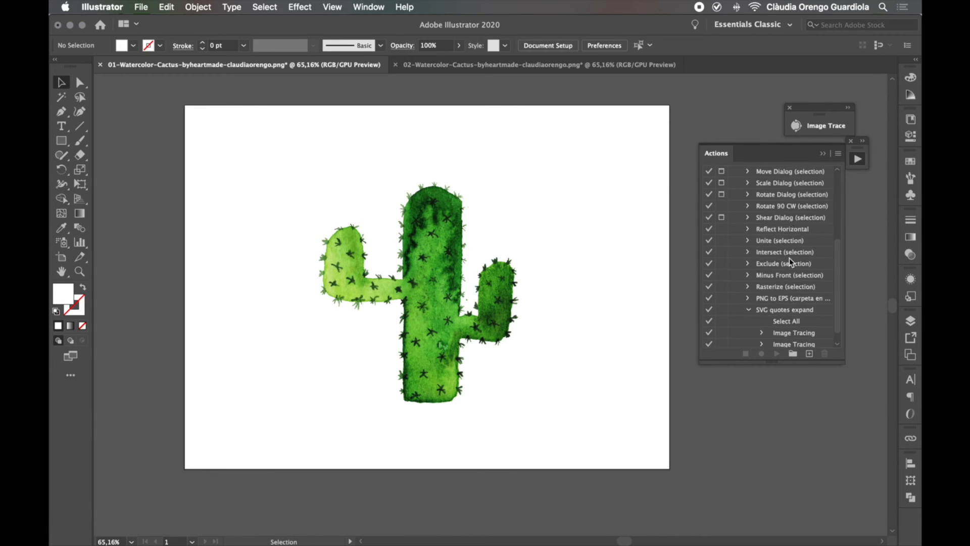
Create a new action set named Tutorial.
{"action": "left_click", "coordinate": [792, 353]}
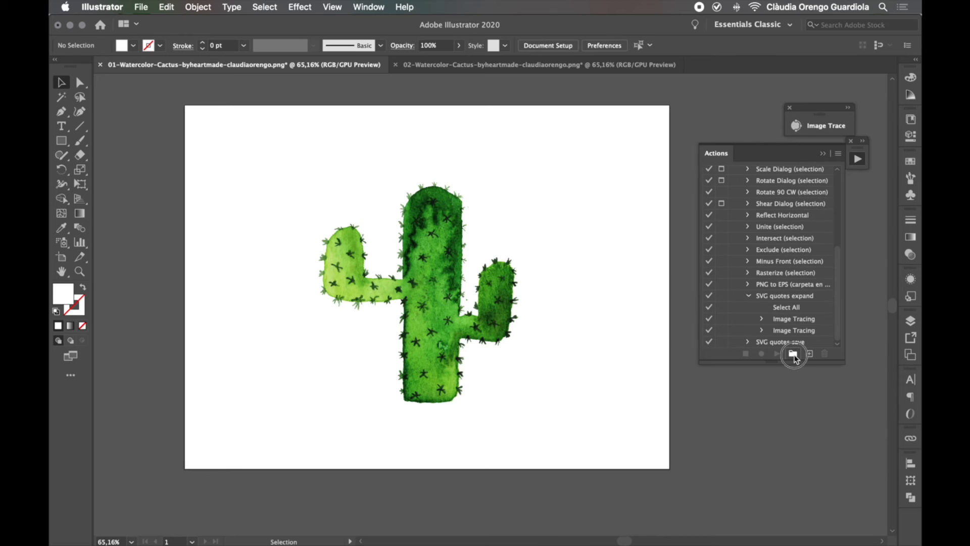
{"action": "left_click", "coordinate": [792, 354]}
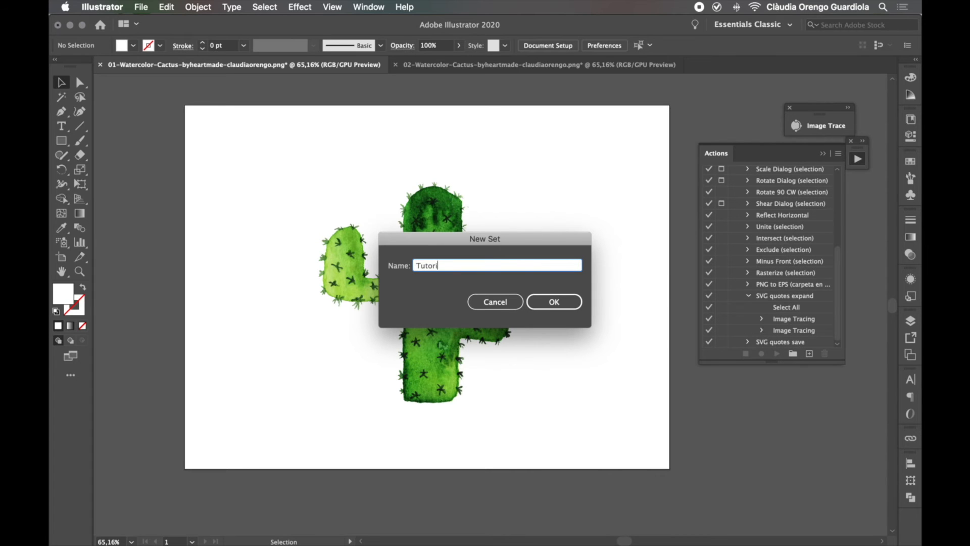
{"action": "left_click", "coordinate": [554, 301]}
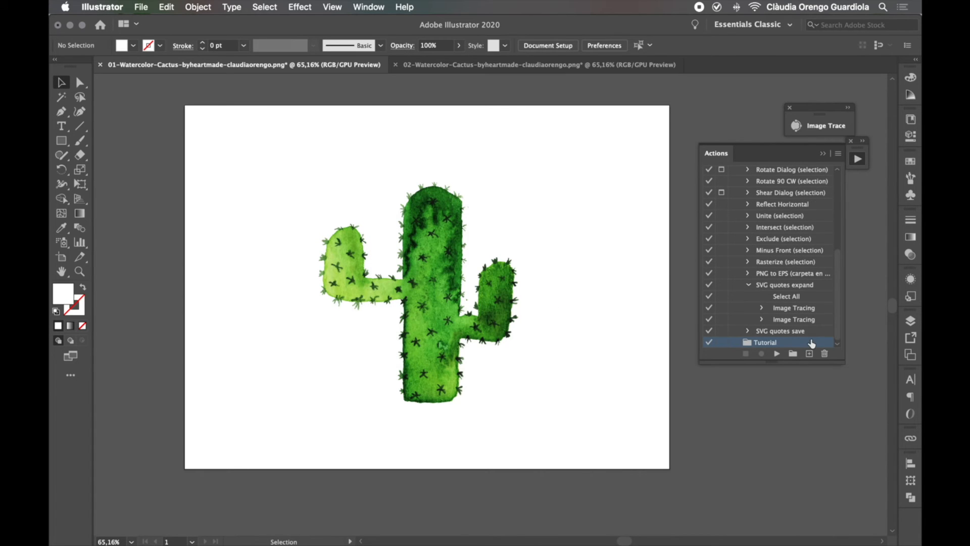
{"action": "mouse_move", "coordinate": [829, 163]}
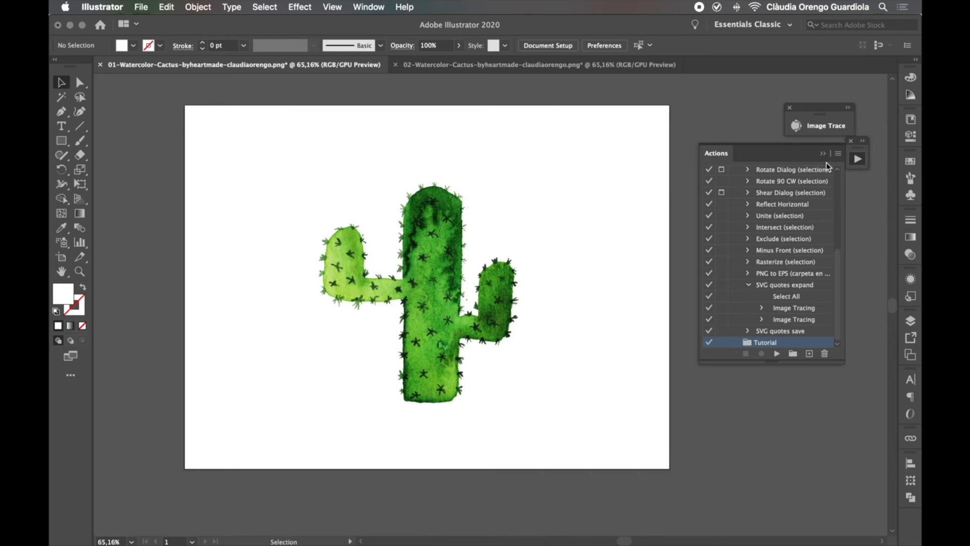
Start recording a new action 'Save EPS Watercolor (Tutorial)' in the Tutorial set.
{"action": "left_click", "coordinate": [809, 353]}
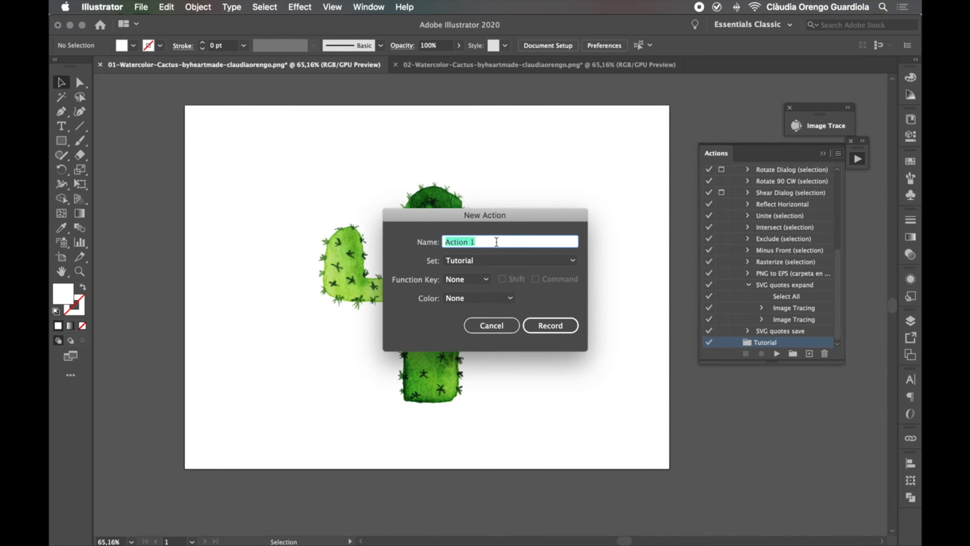
{"action": "type", "text": "Save E"}
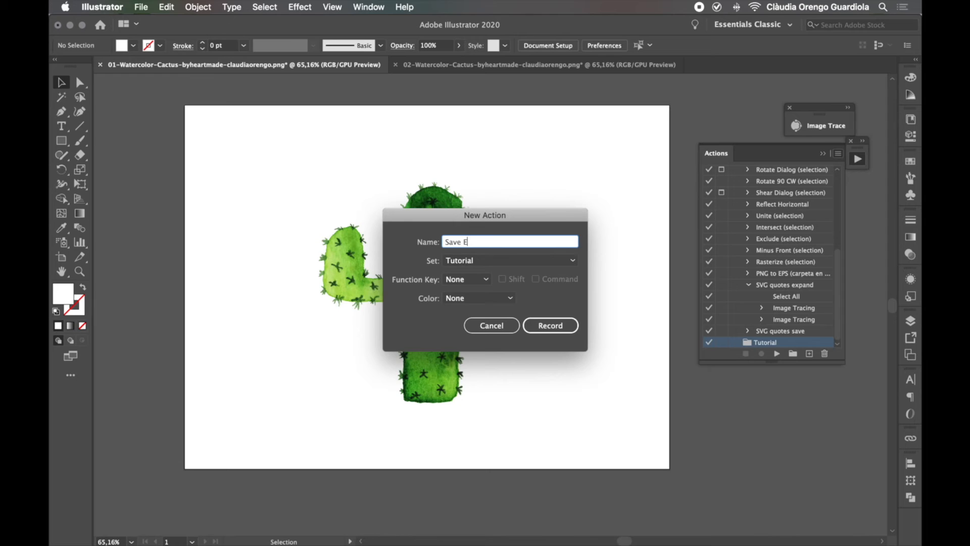
{"action": "type", "text": "PS Watercol"}
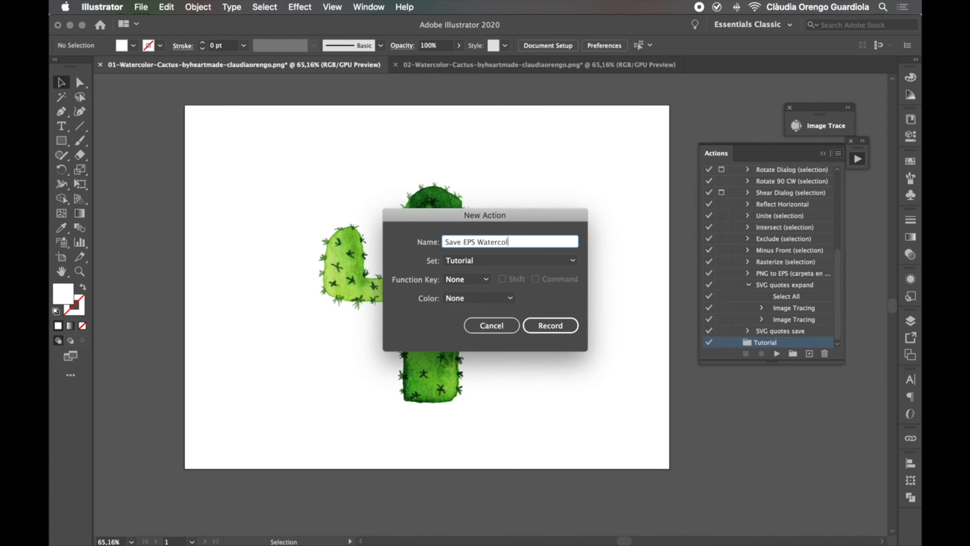
{"action": "type", "text": "or (Tutorial"}
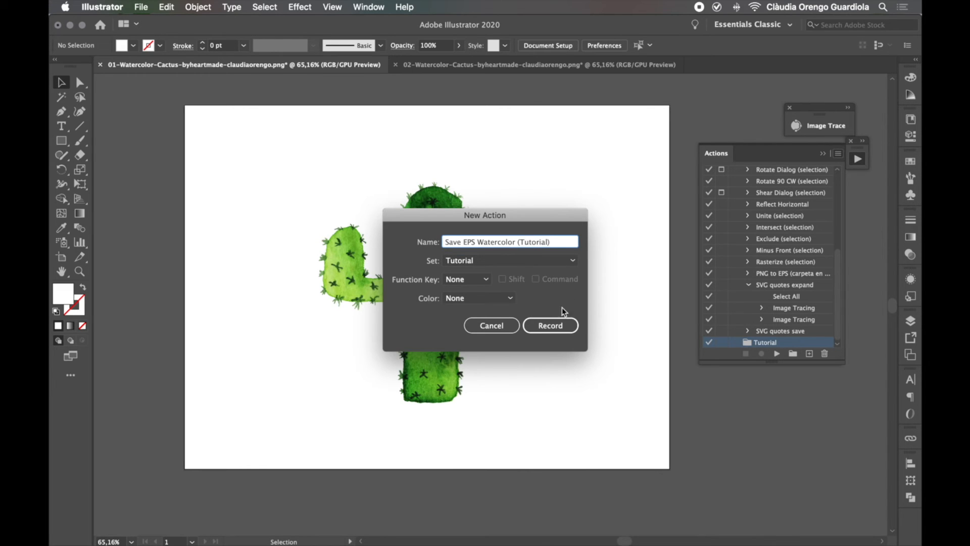
{"action": "left_click", "coordinate": [550, 325]}
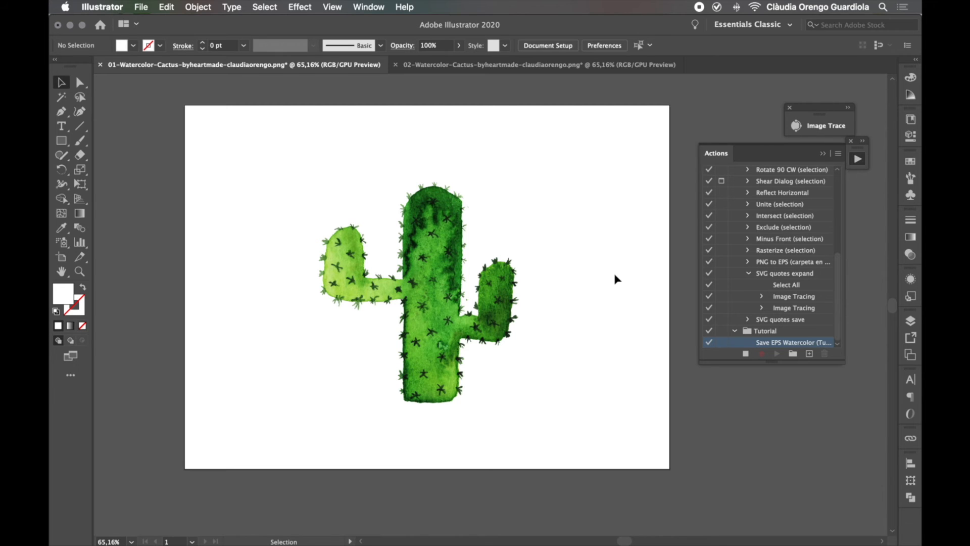
{"action": "mouse_move", "coordinate": [260, 115]}
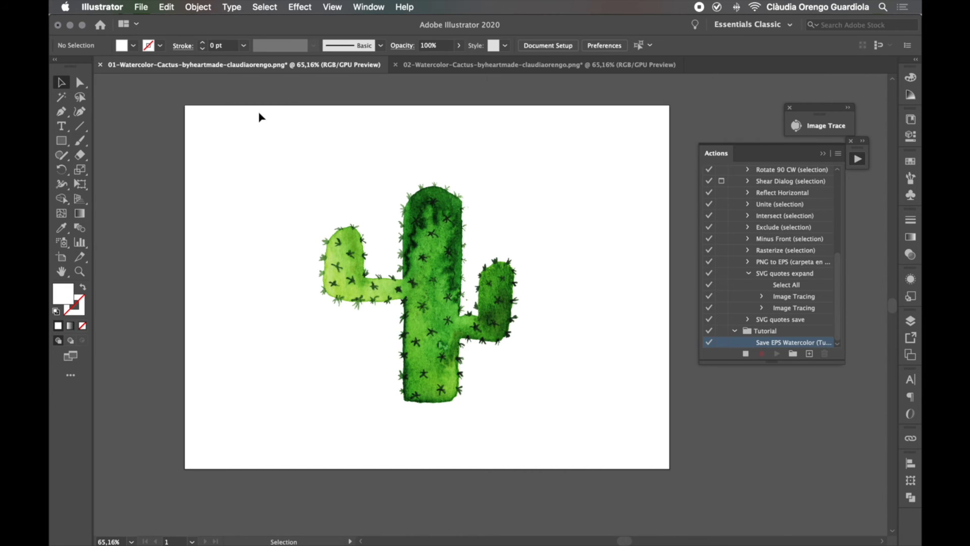
Save the cactus as Illustrator EPS in the Desktop in process folder, accepting EPS Options.
{"action": "left_click", "coordinate": [140, 7]}
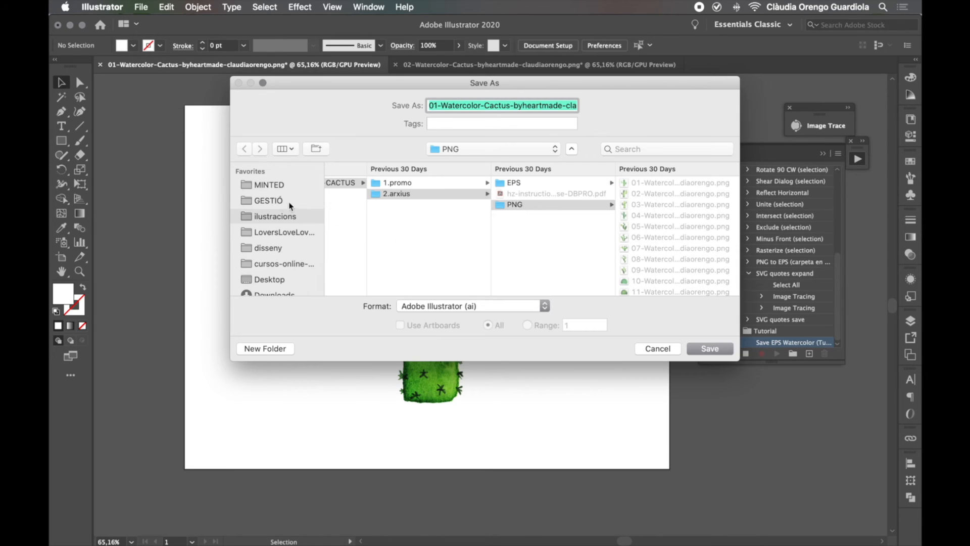
{"action": "left_click", "coordinate": [269, 278]}
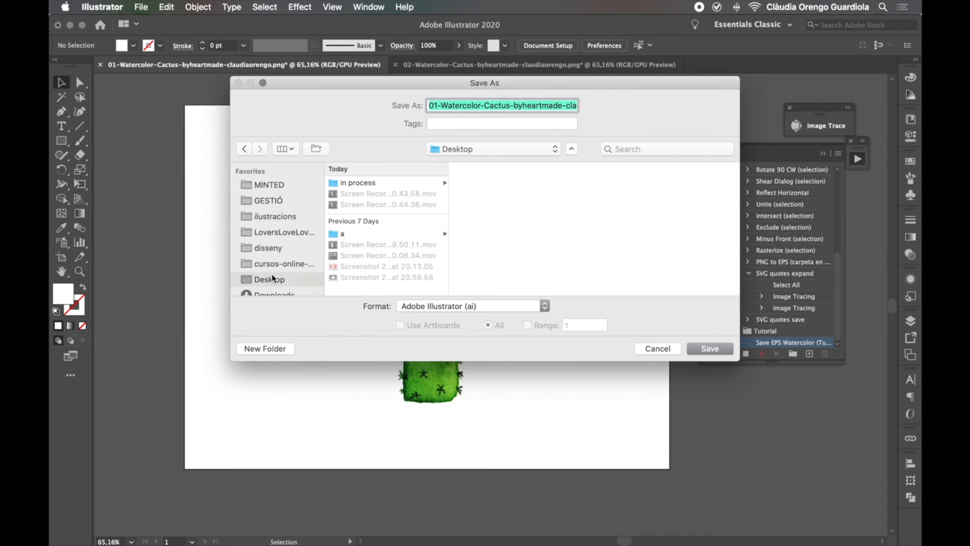
{"action": "left_click", "coordinate": [358, 182]}
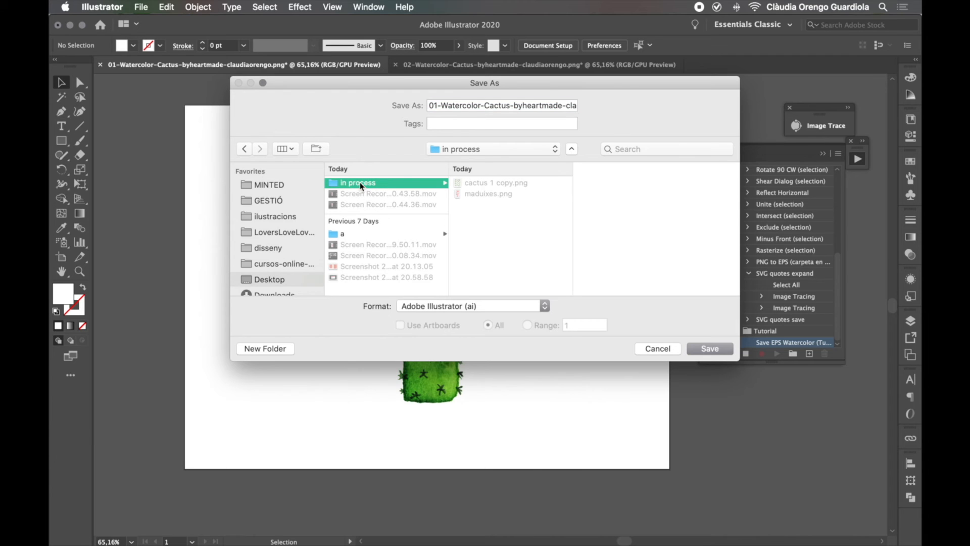
{"action": "mouse_move", "coordinate": [382, 193]}
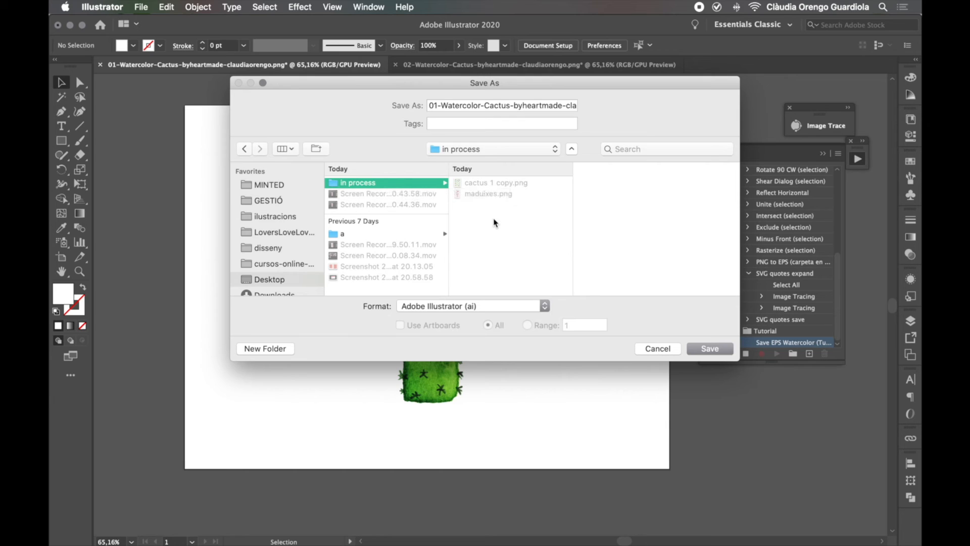
{"action": "mouse_move", "coordinate": [449, 208]}
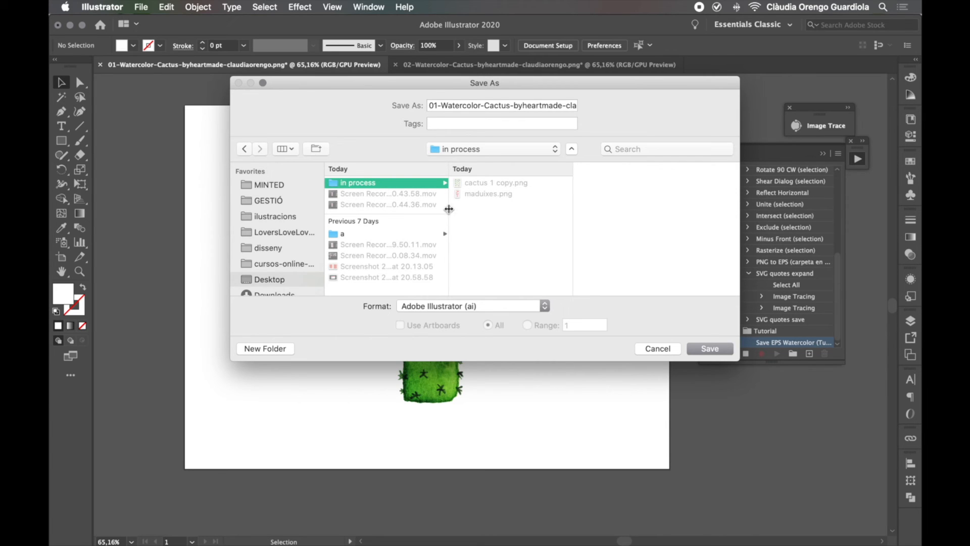
{"action": "mouse_move", "coordinate": [503, 264]}
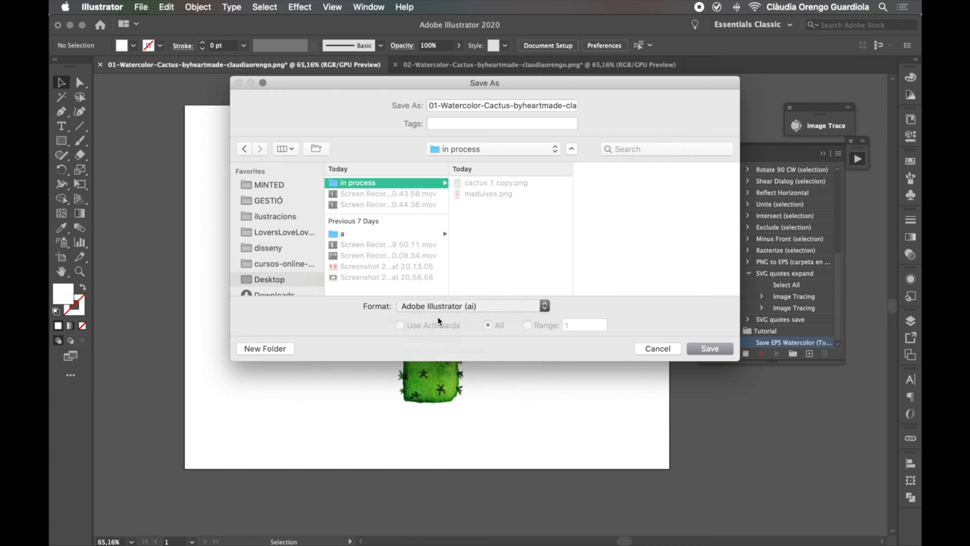
{"action": "left_click", "coordinate": [544, 305]}
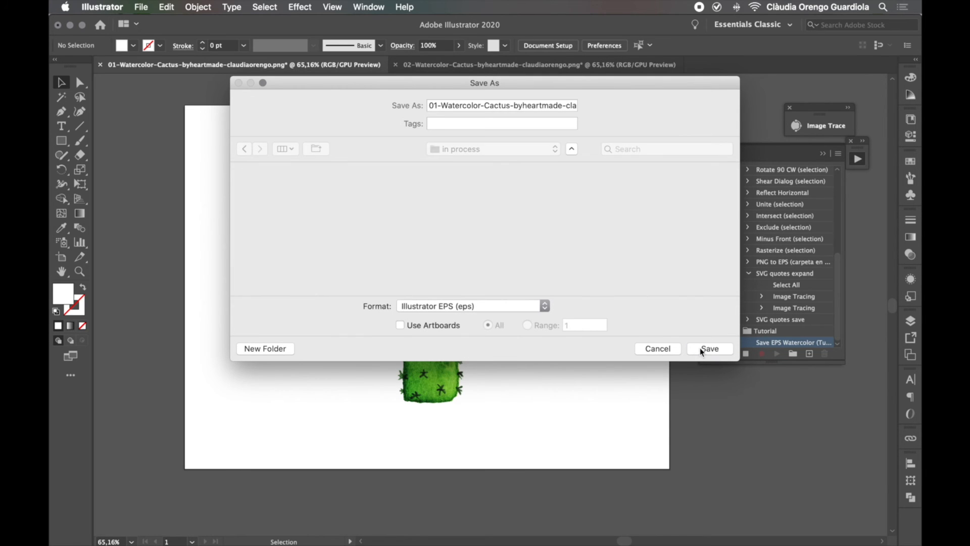
{"action": "left_click", "coordinate": [709, 349]}
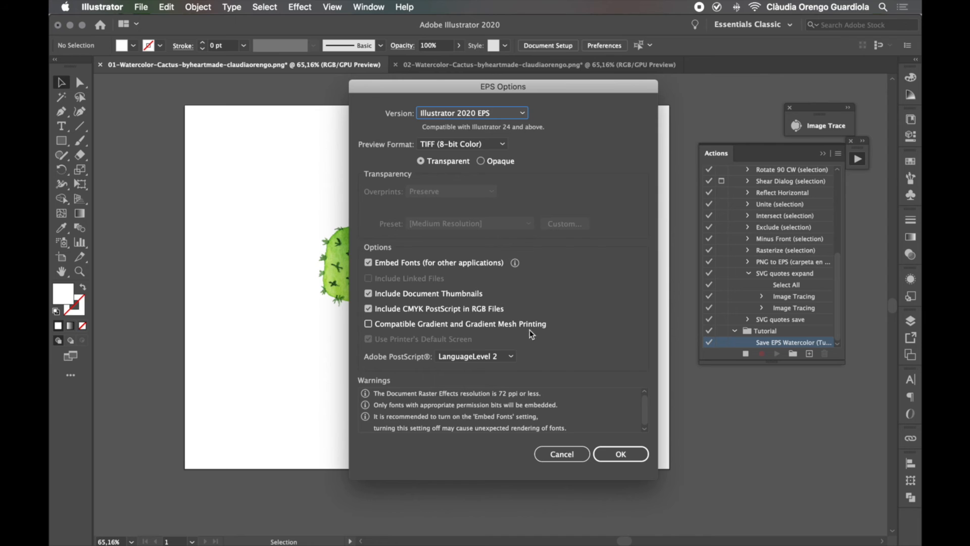
{"action": "left_click", "coordinate": [621, 454]}
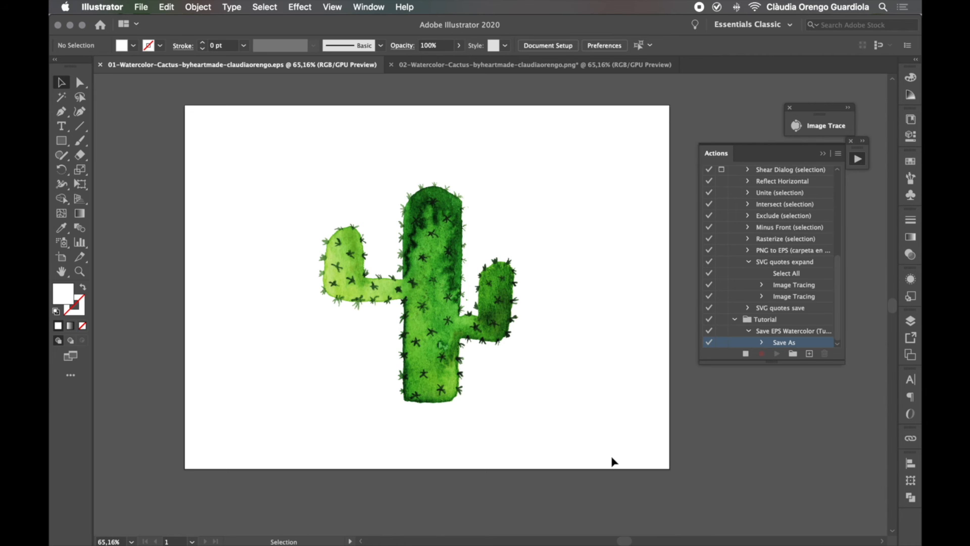
Save the cactus again as Adobe PDF in the same folder, accepting the PDF settings.
{"action": "left_click", "coordinate": [140, 6]}
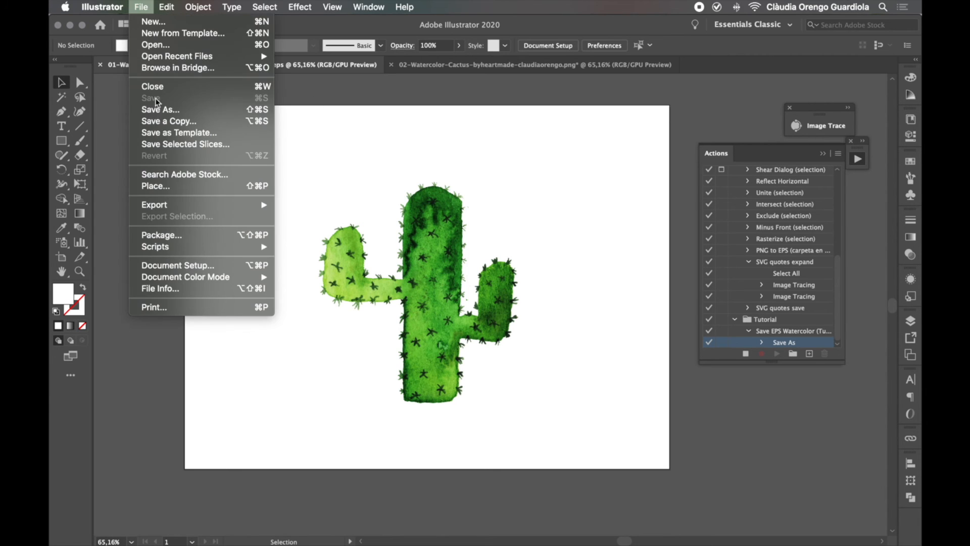
{"action": "left_click", "coordinate": [160, 109]}
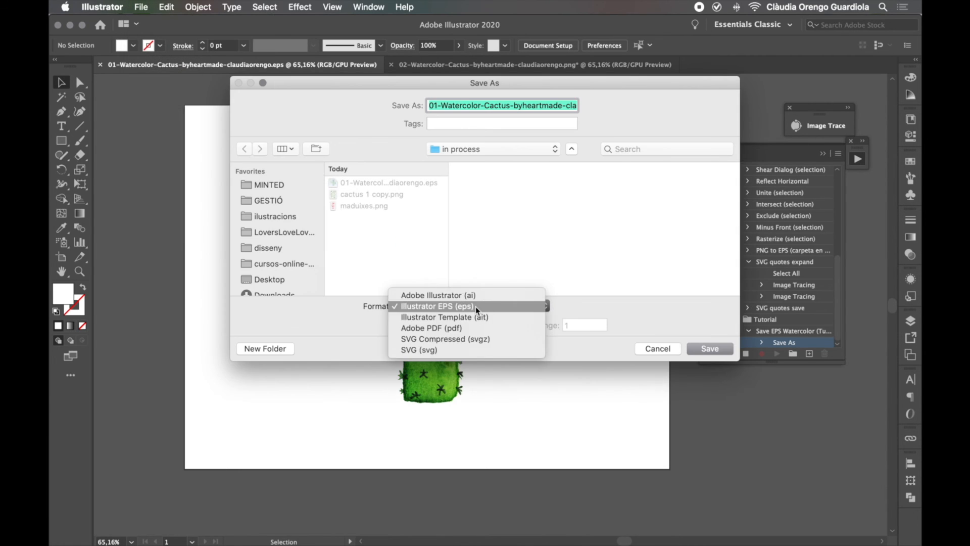
{"action": "left_click", "coordinate": [431, 327]}
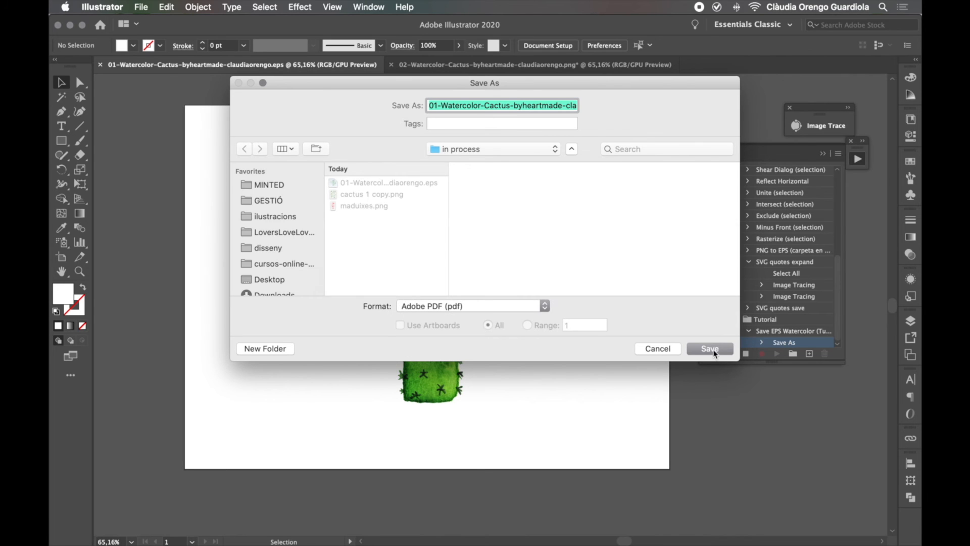
{"action": "left_click", "coordinate": [710, 349]}
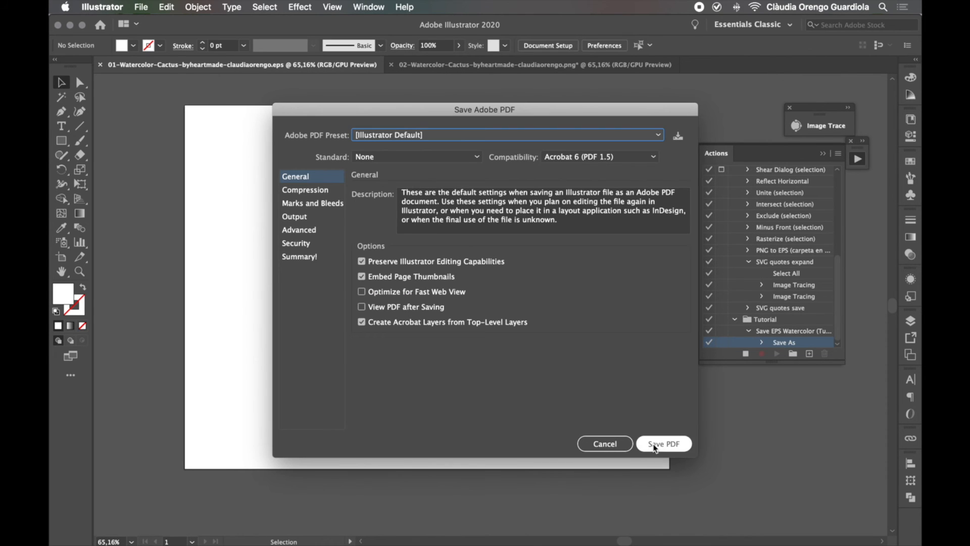
{"action": "left_click", "coordinate": [663, 444]}
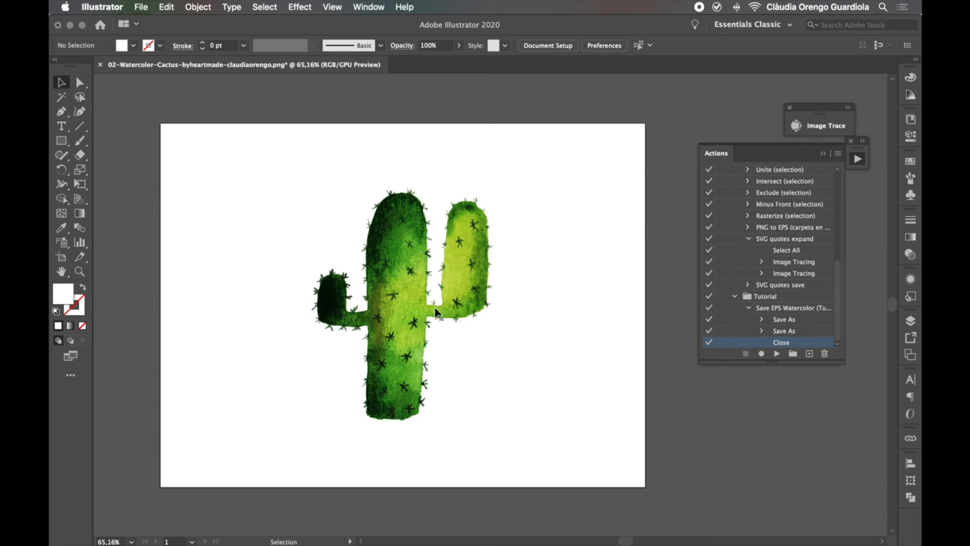
{"action": "mouse_move", "coordinate": [376, 343]}
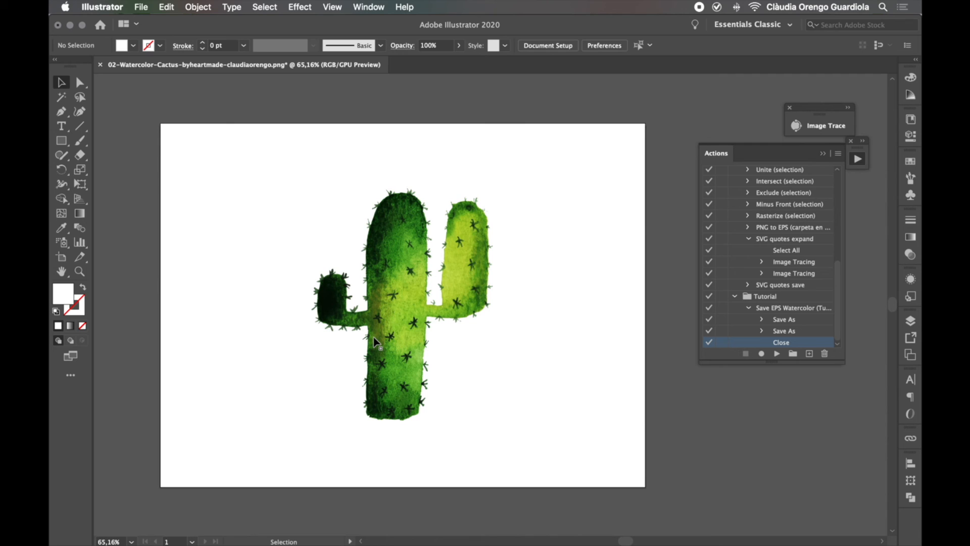
{"action": "mouse_move", "coordinate": [444, 244]}
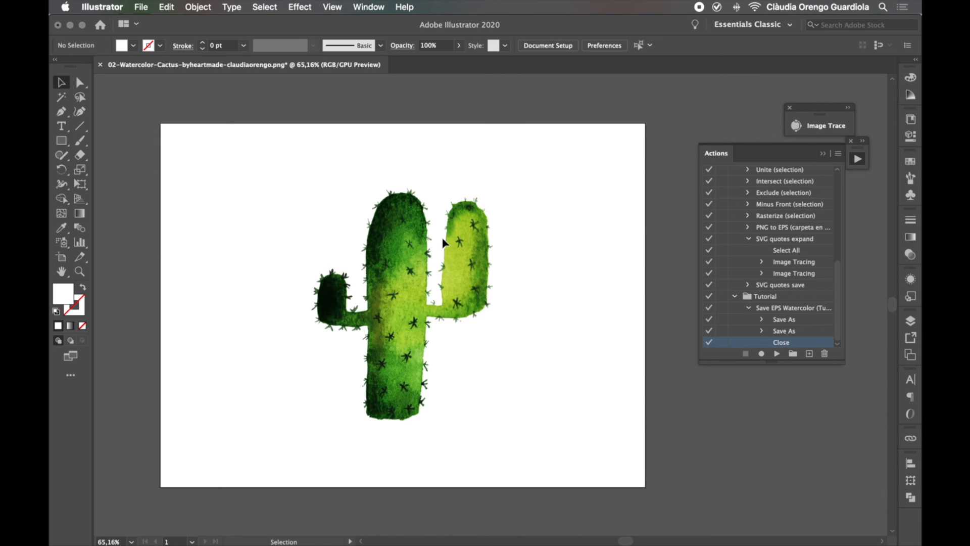
{"action": "mouse_move", "coordinate": [503, 61]}
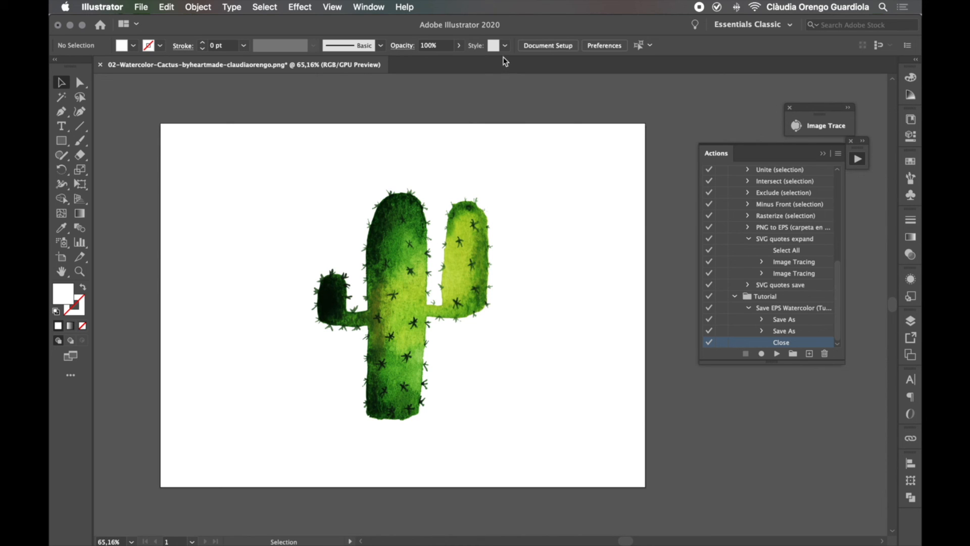
{"action": "mouse_move", "coordinate": [902, 198]}
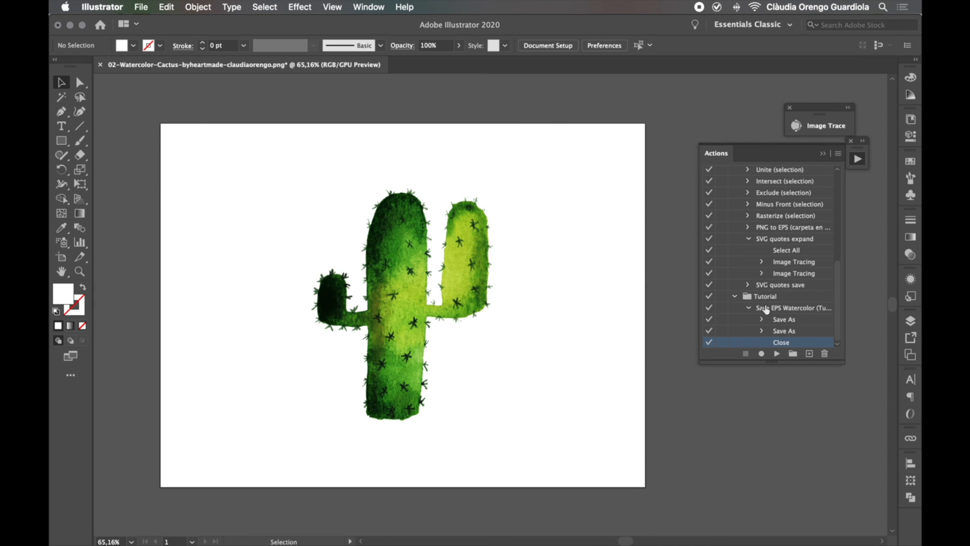
Select the Save EPS Watercolor (Tutorial) action under the Tutorial set.
{"action": "left_click", "coordinate": [792, 307]}
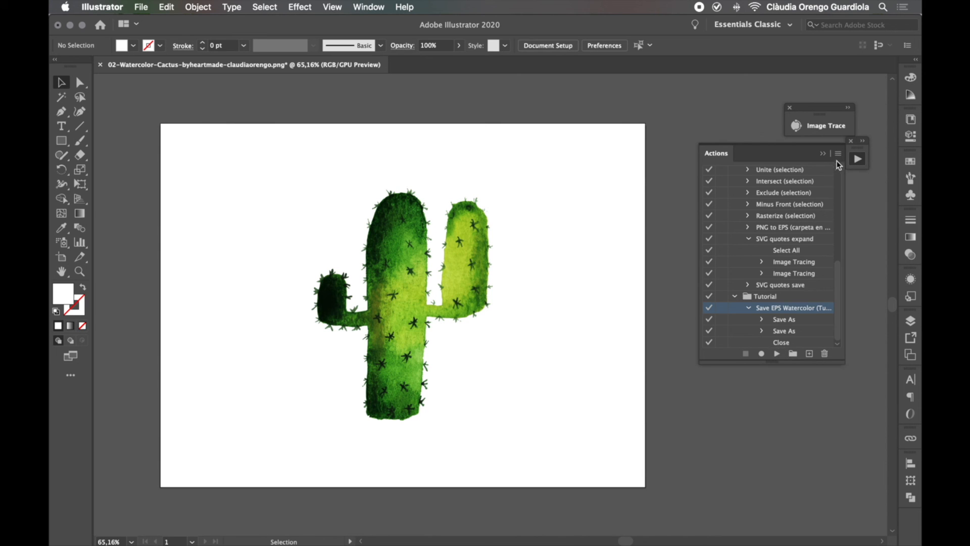
Switch the Actions panel to Button Mode for one-click playback.
{"action": "left_click", "coordinate": [837, 154]}
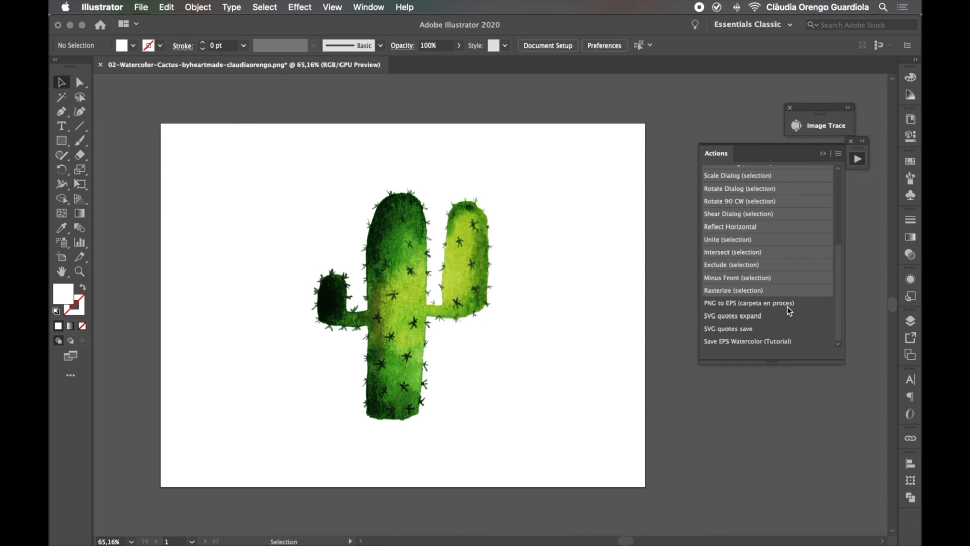
{"action": "mouse_move", "coordinate": [734, 346]}
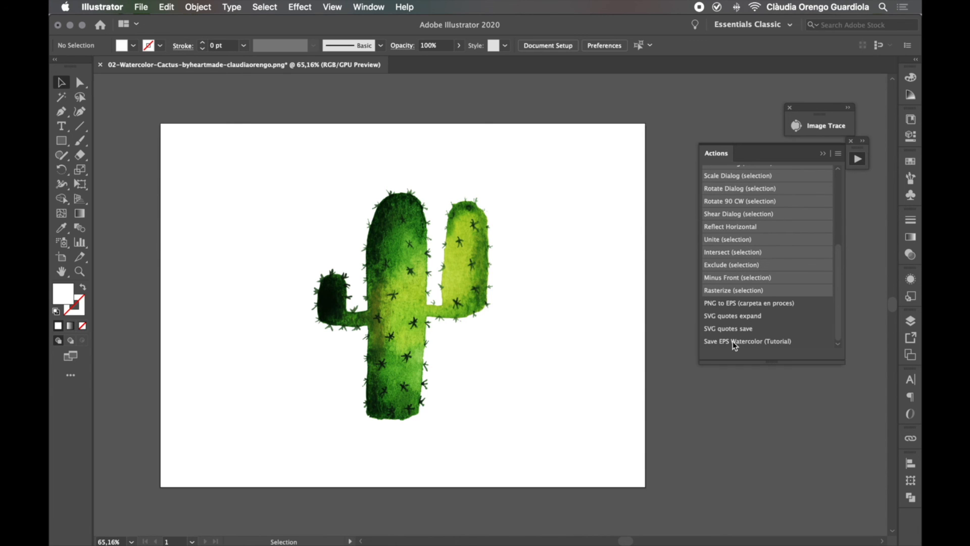
{"action": "mouse_move", "coordinate": [751, 345]}
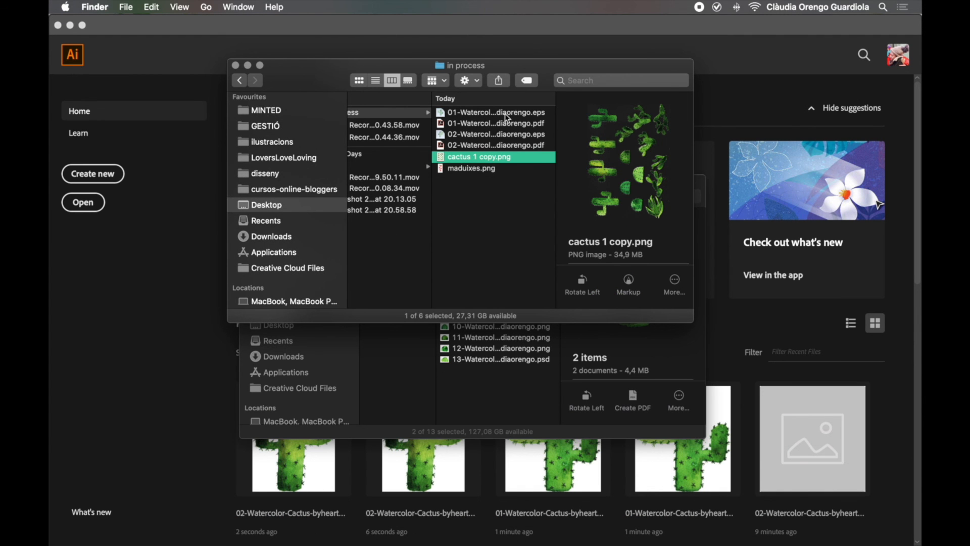
Preview the 01 and 02 cactus EPS and PDF files in the in process folder.
{"action": "left_click", "coordinate": [493, 111]}
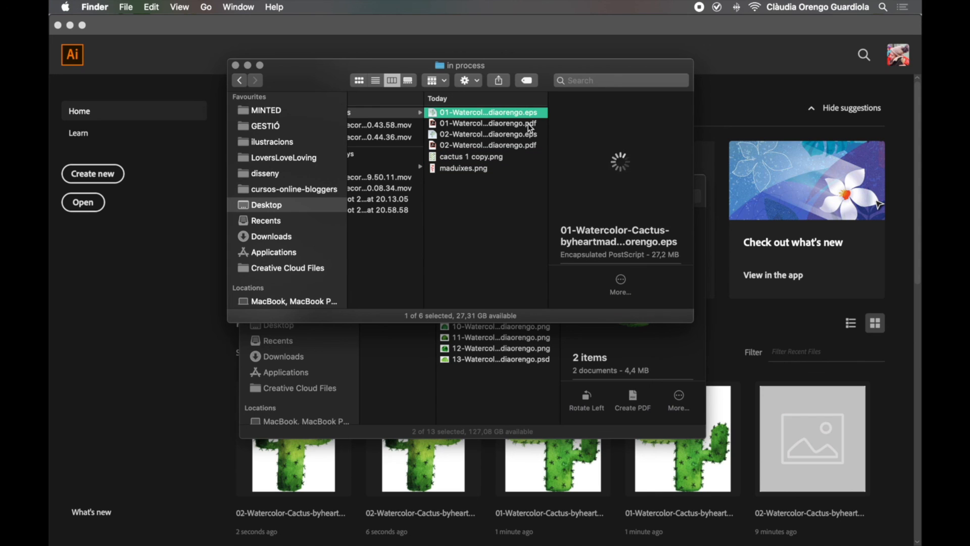
{"action": "left_click", "coordinate": [509, 123]}
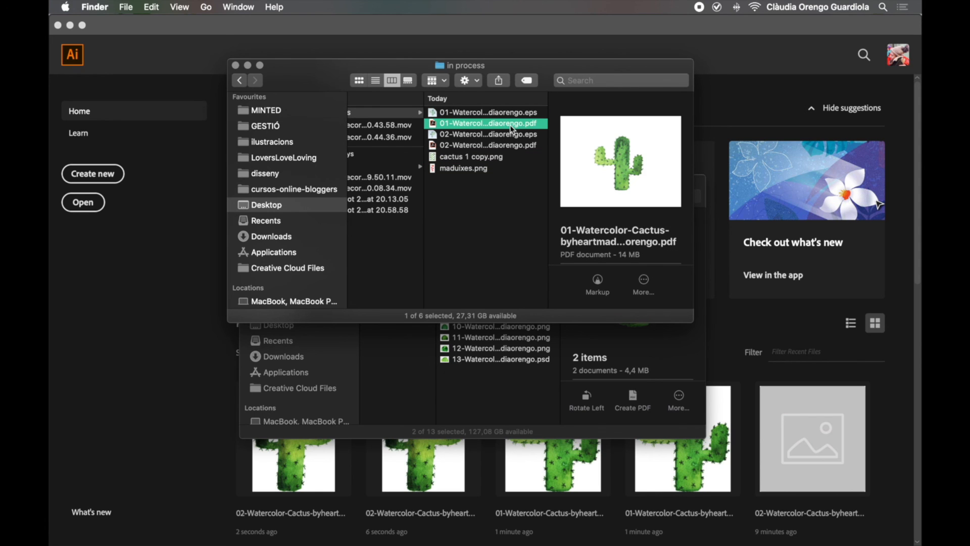
{"action": "left_click", "coordinate": [488, 134]}
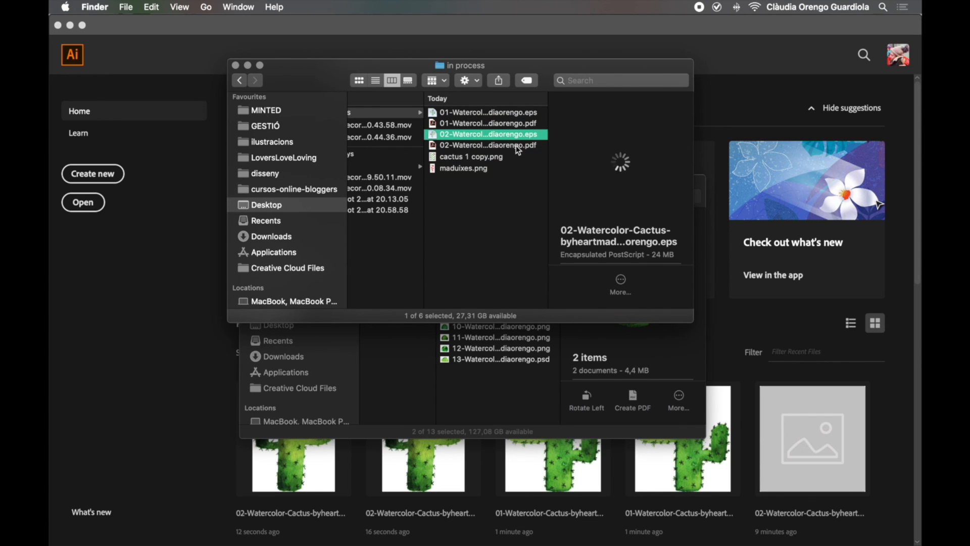
{"action": "left_click", "coordinate": [487, 145]}
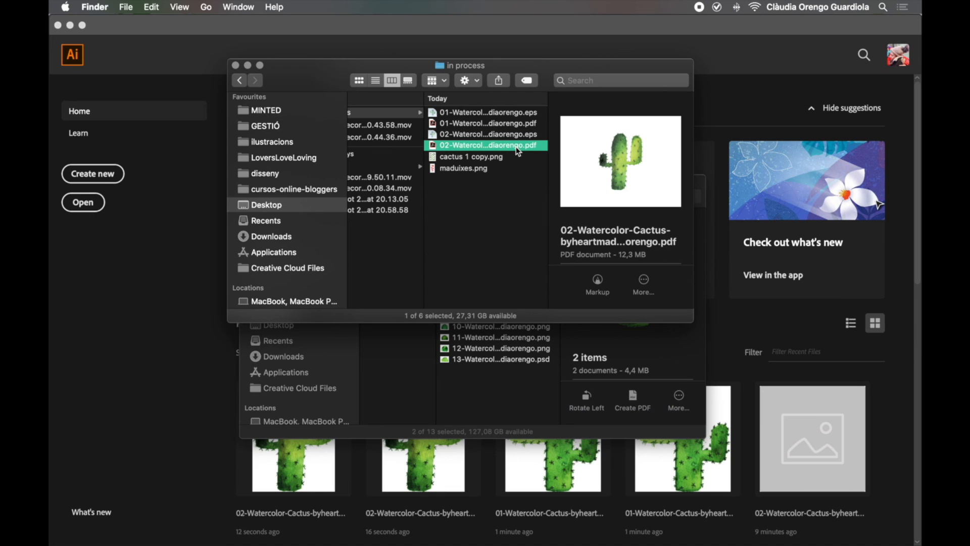